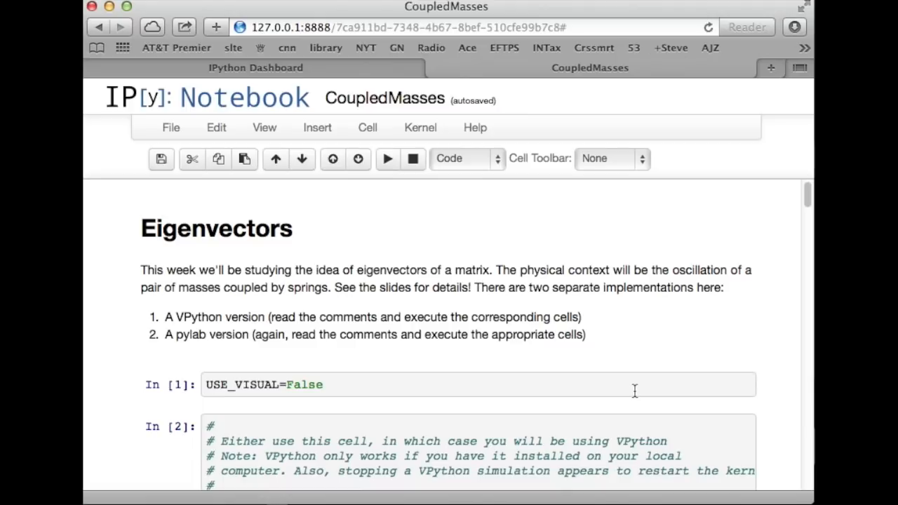
mouse_move(679, 367)
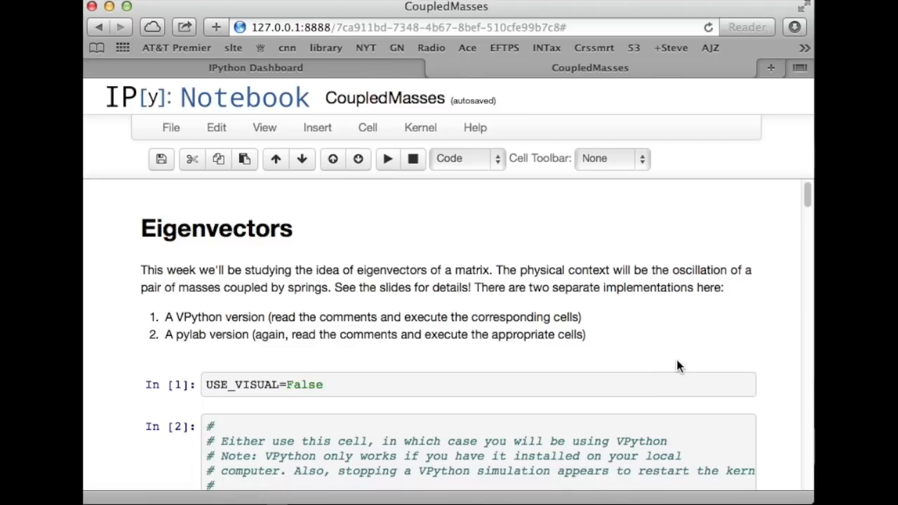
Step: Change USE_VISUAL from False to True in the first code cell
scroll(down, 3)
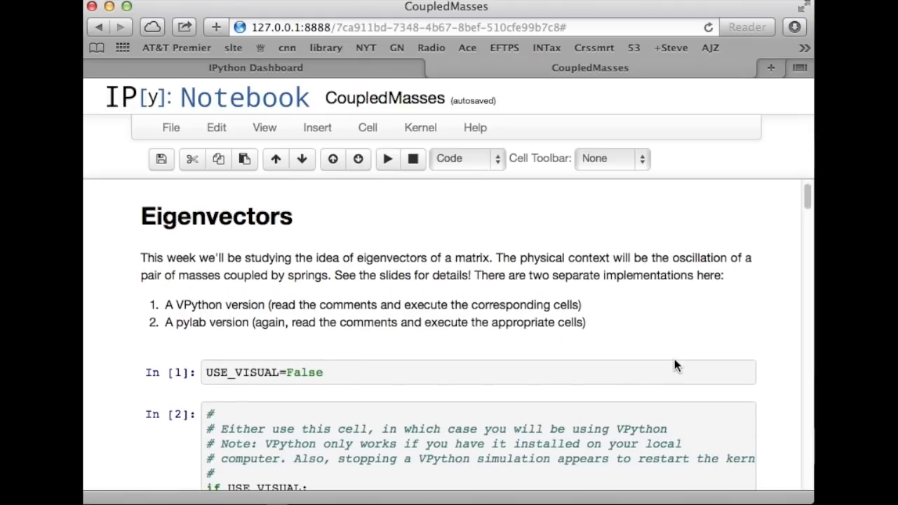
mouse_move(350, 407)
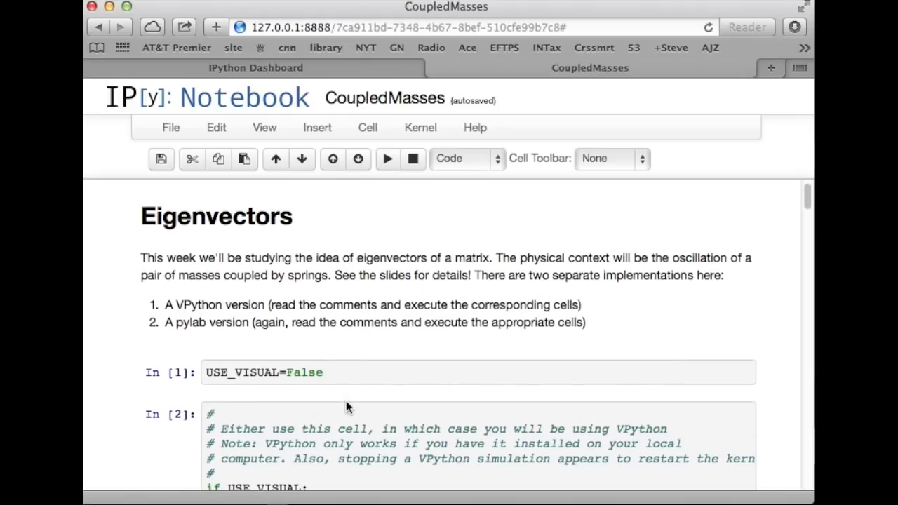
scroll(up, 3)
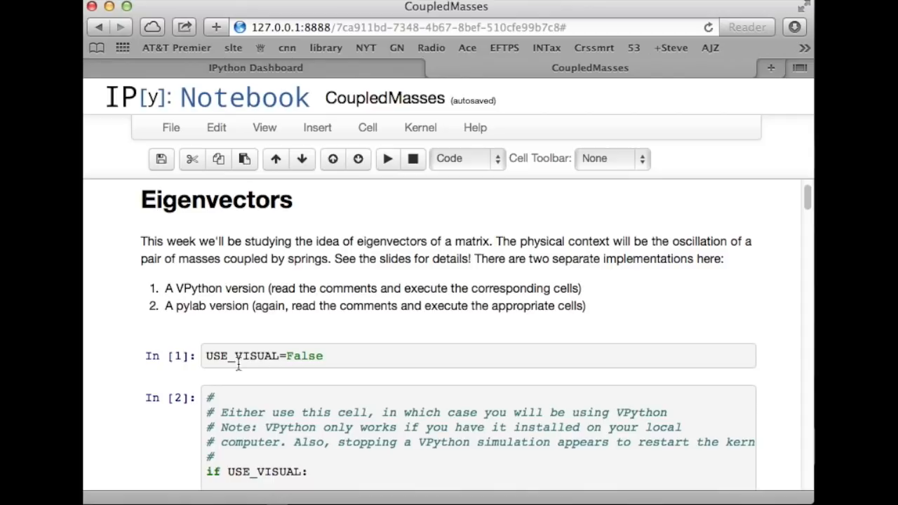
text(T)
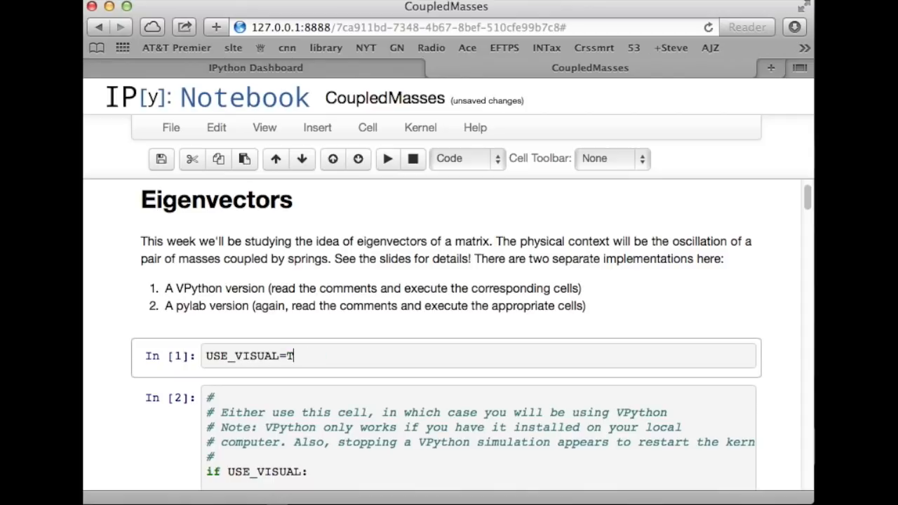
text(rue)
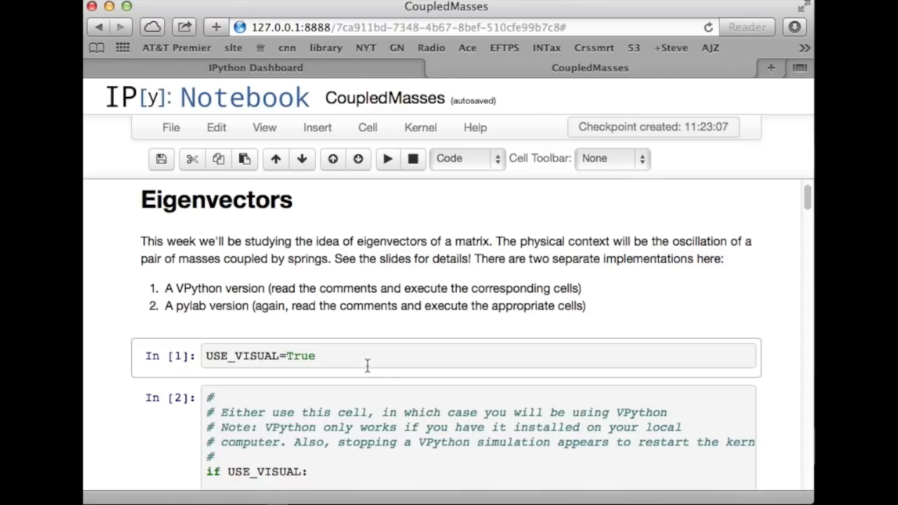
scroll(down, 3)
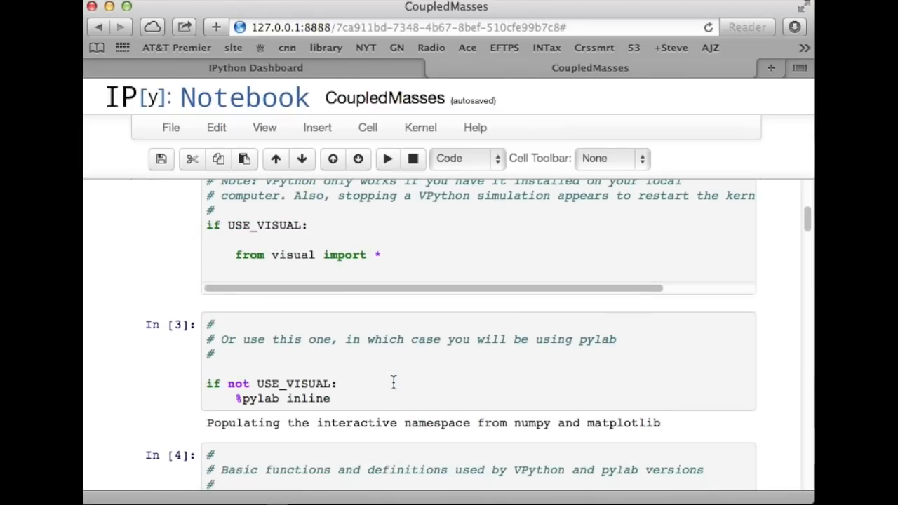
scroll(down, 3)
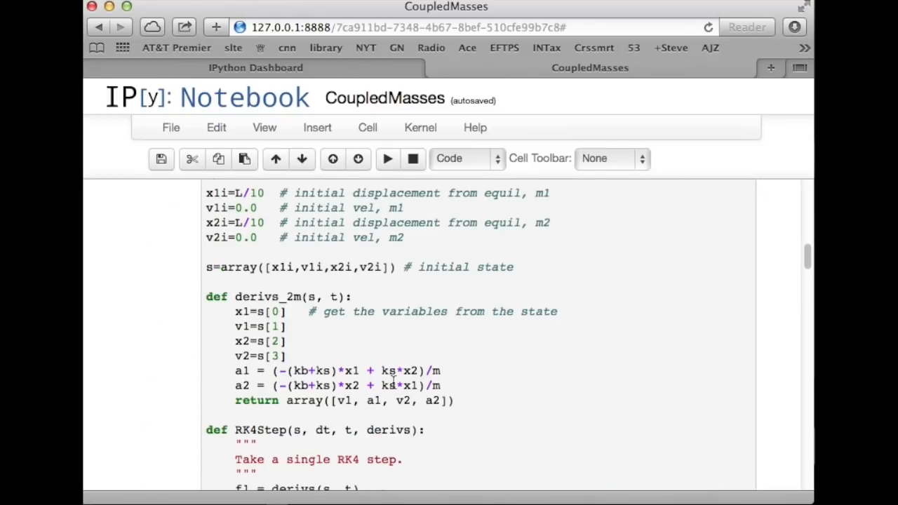
scroll(down, 3)
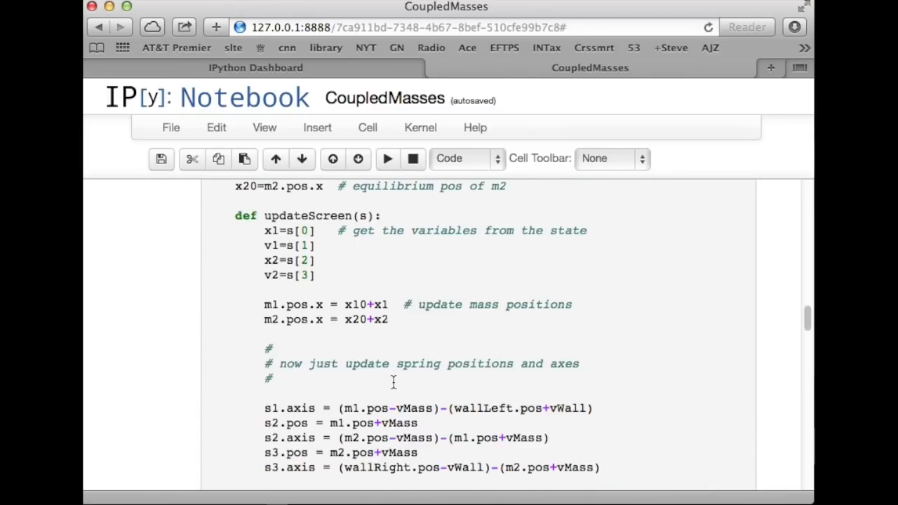
scroll(down, 3)
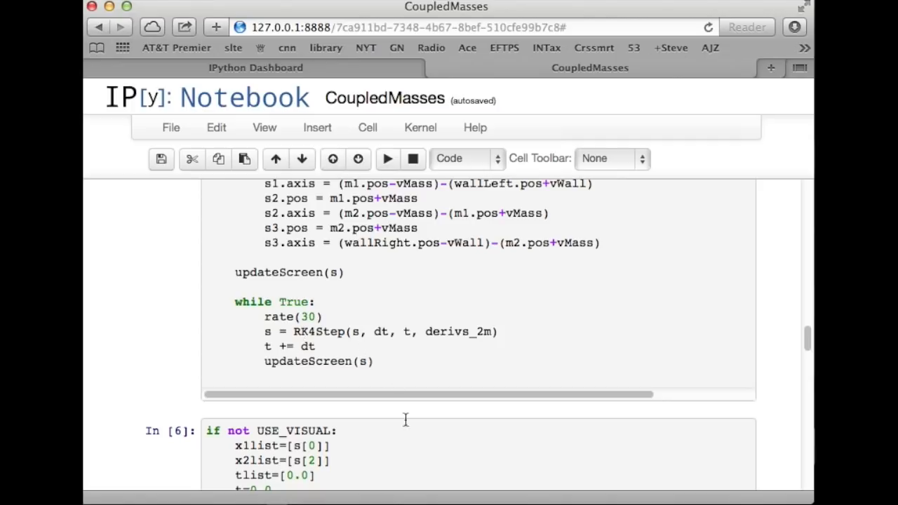
scroll(up, 3)
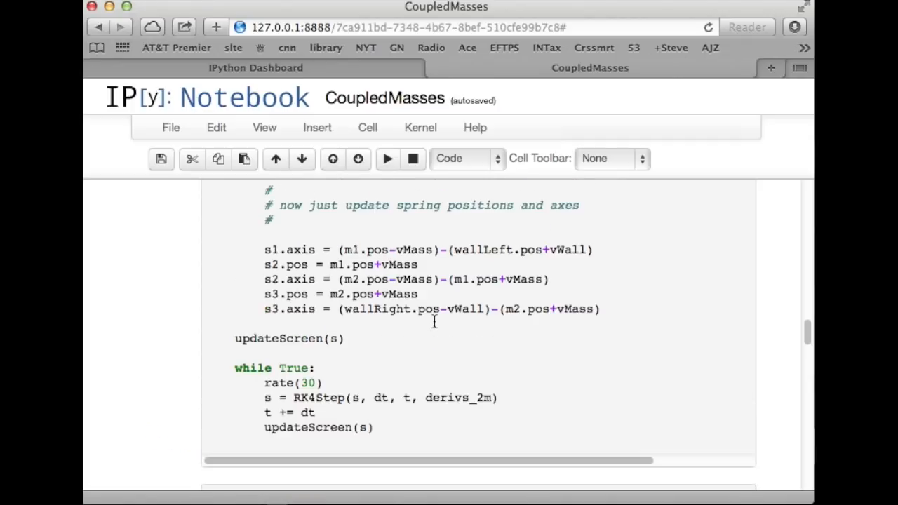
scroll(up, 3)
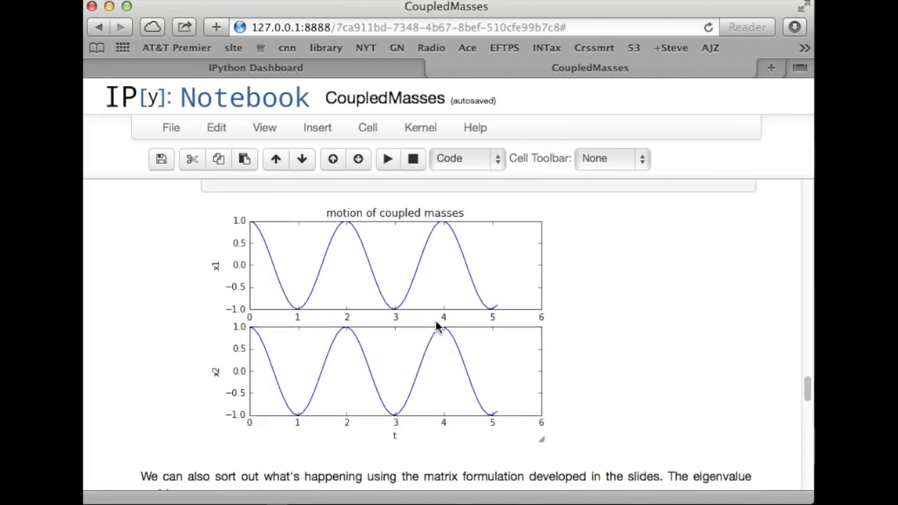
scroll(up, 3)
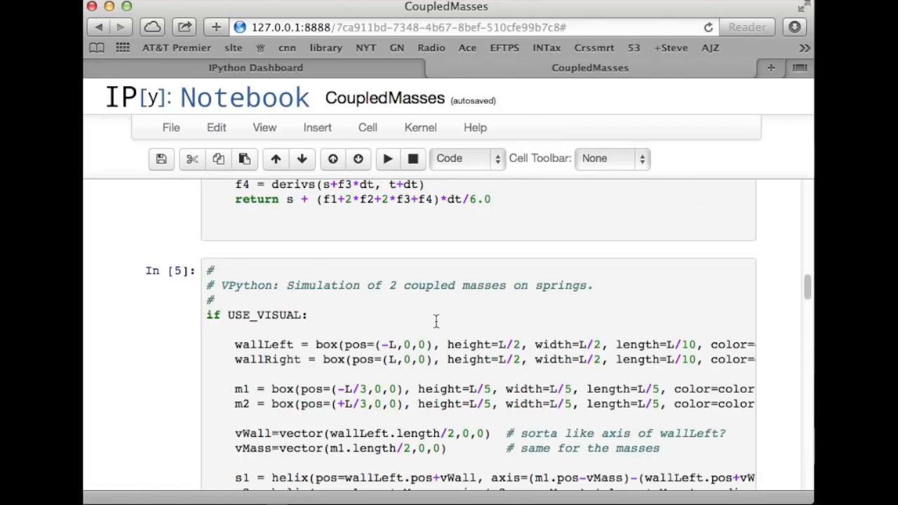
scroll(up, 3)
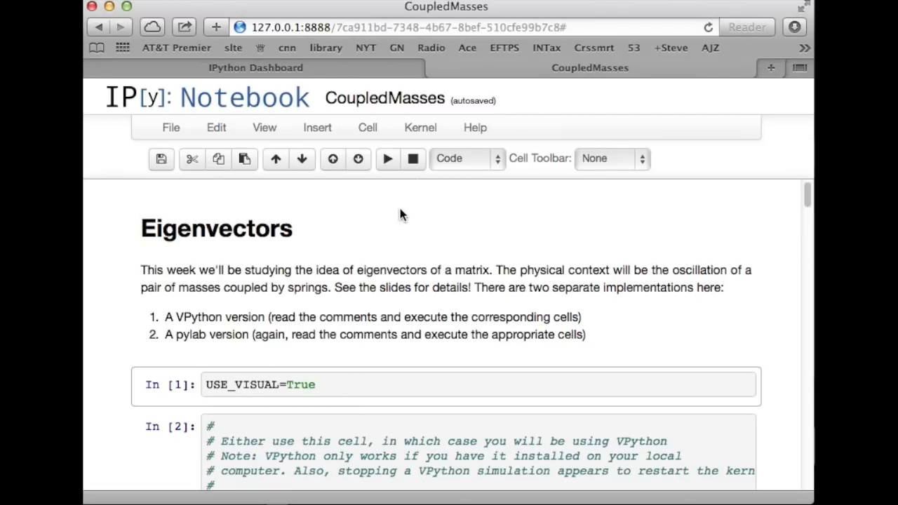
mouse_move(421, 126)
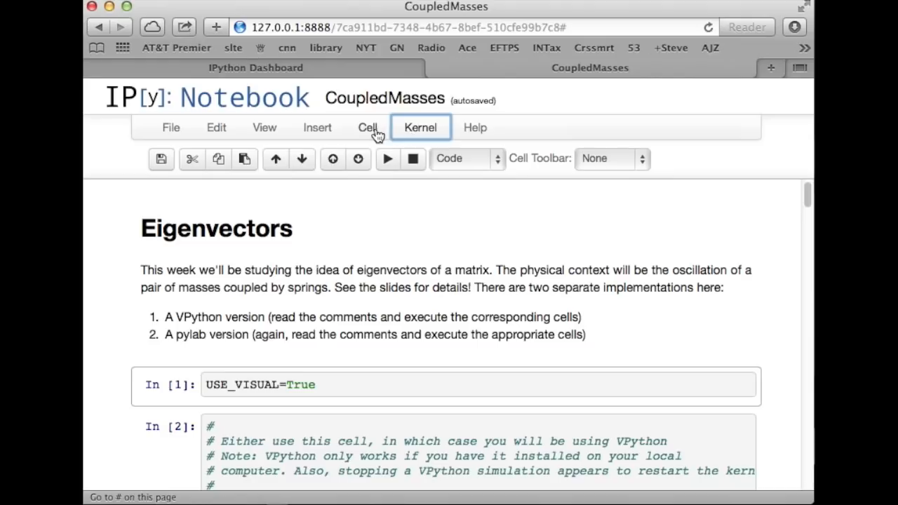
mouse_move(368, 126)
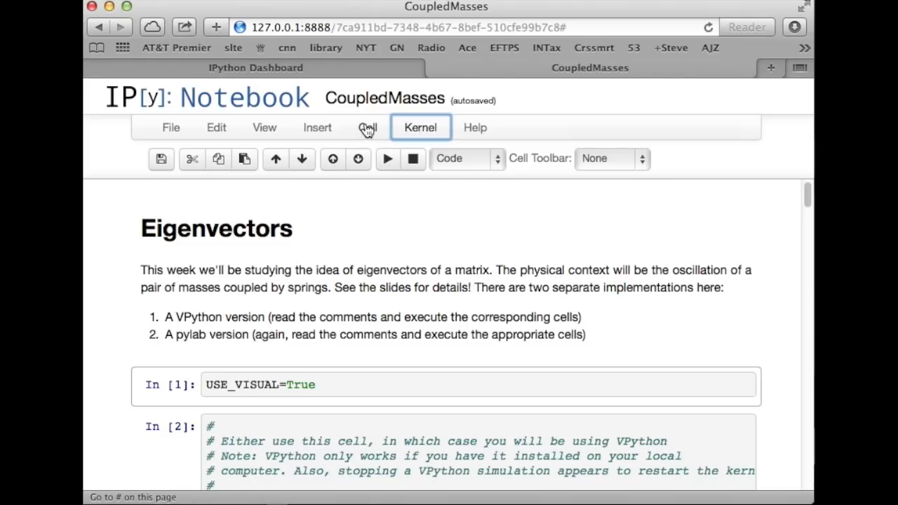
Step: Review the notebook cells from top to bottom before running them
click(367, 127)
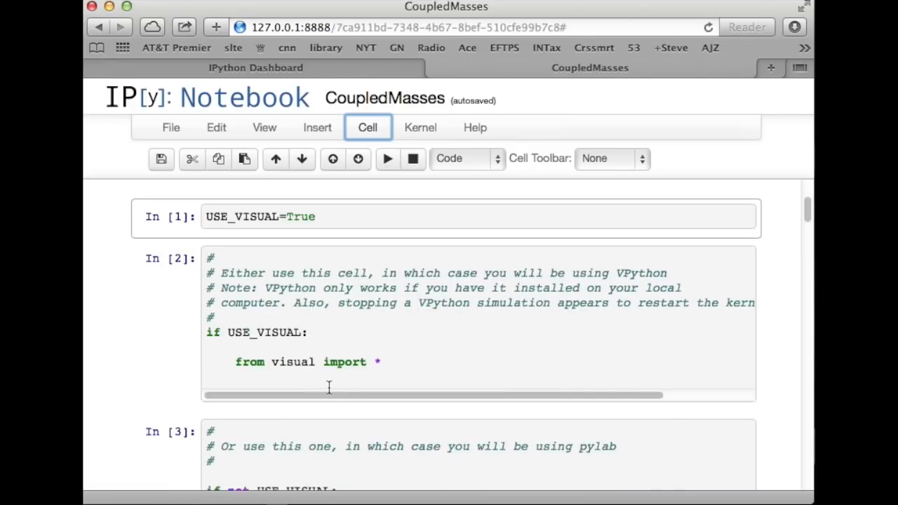
scroll(down, 3)
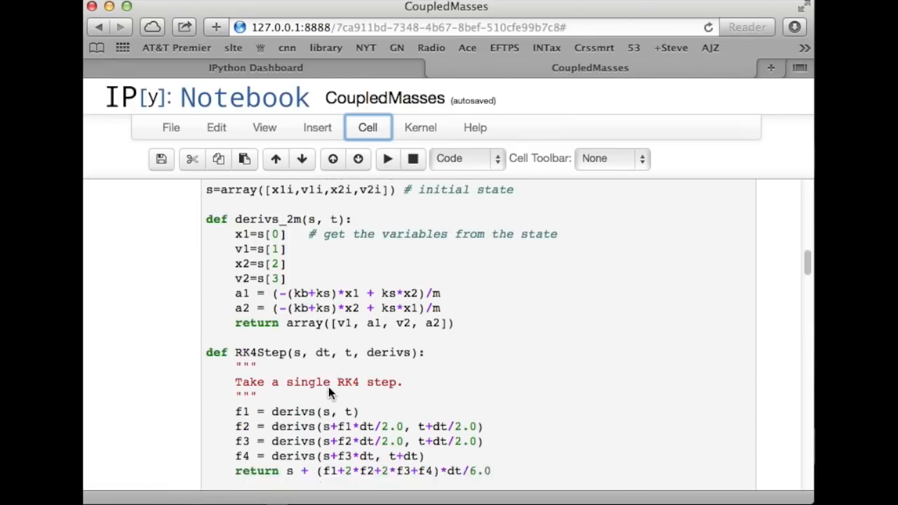
scroll(down, 3)
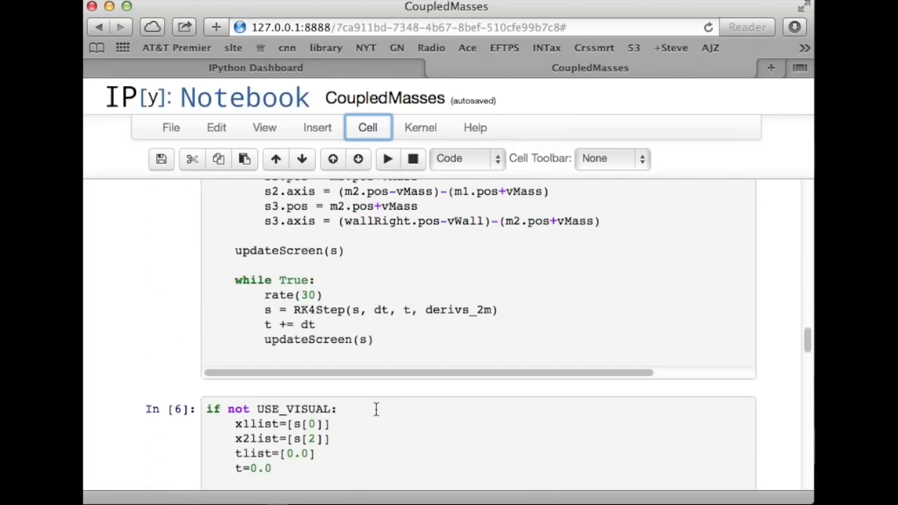
mouse_move(362, 321)
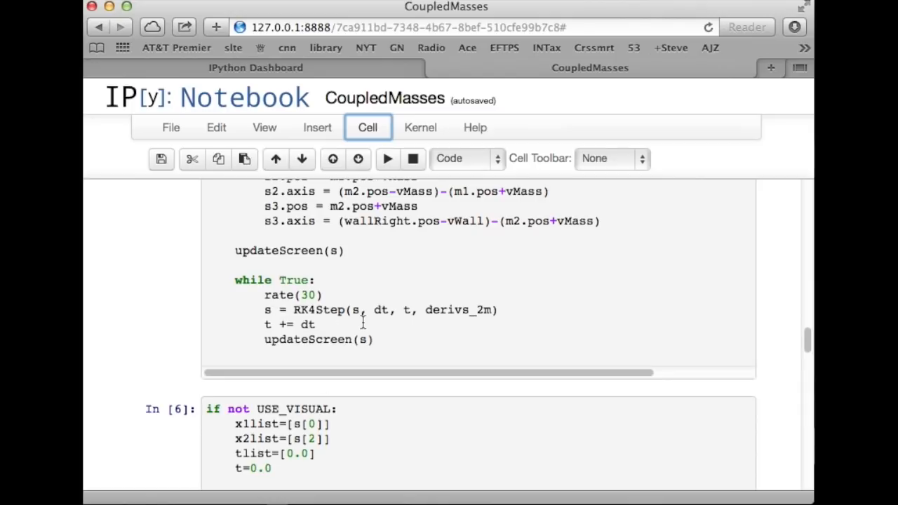
scroll(down, 3)
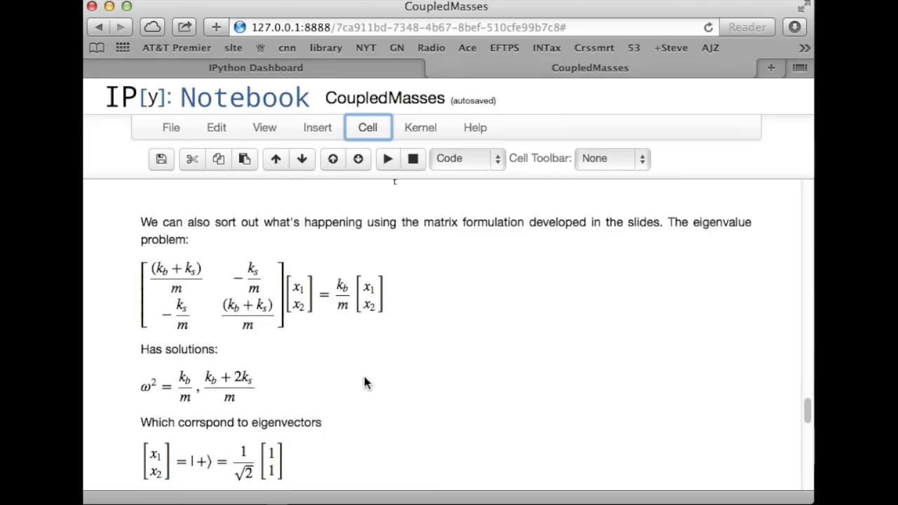
scroll(up, 3)
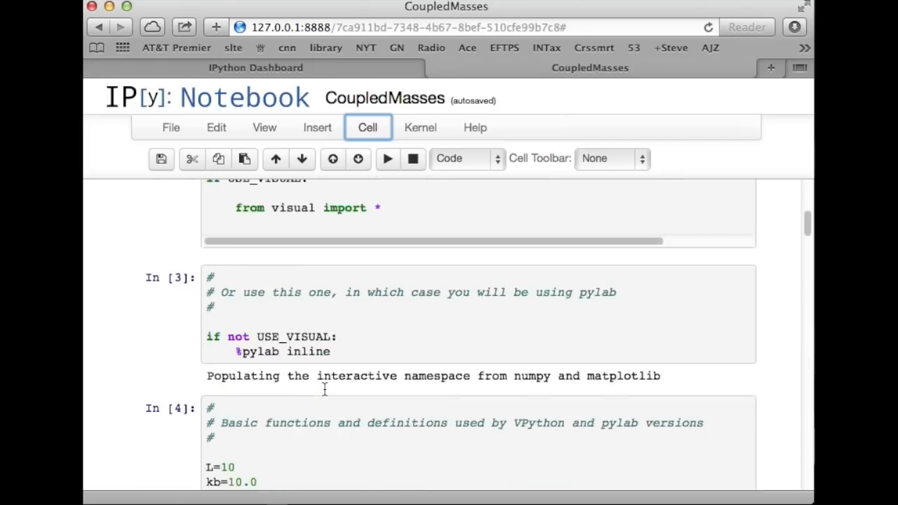
scroll(up, 3)
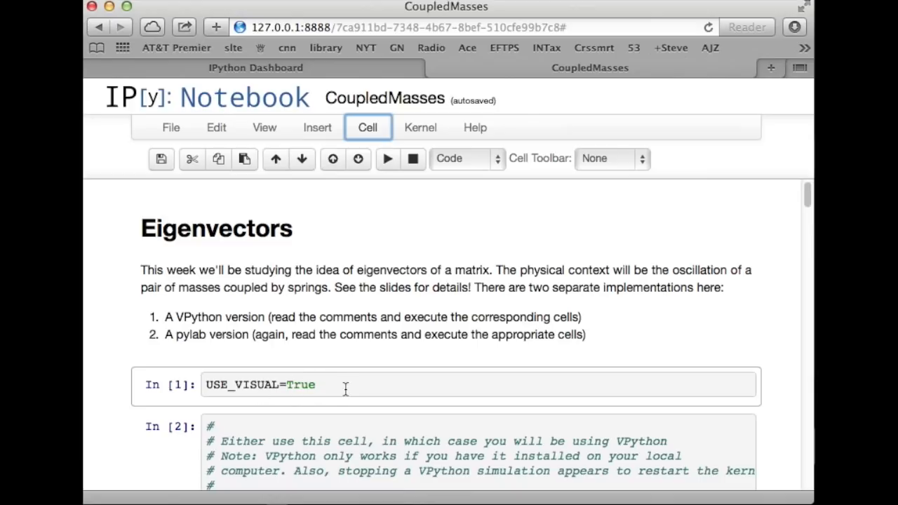
mouse_move(344, 376)
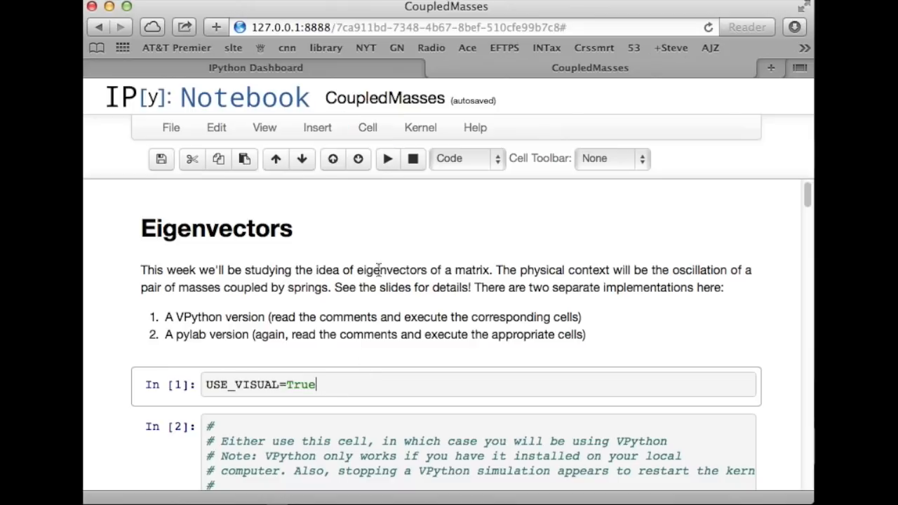
Step: Run all cells via Cell > Run All, launching the VPython masses-and-springs window
click(367, 126)
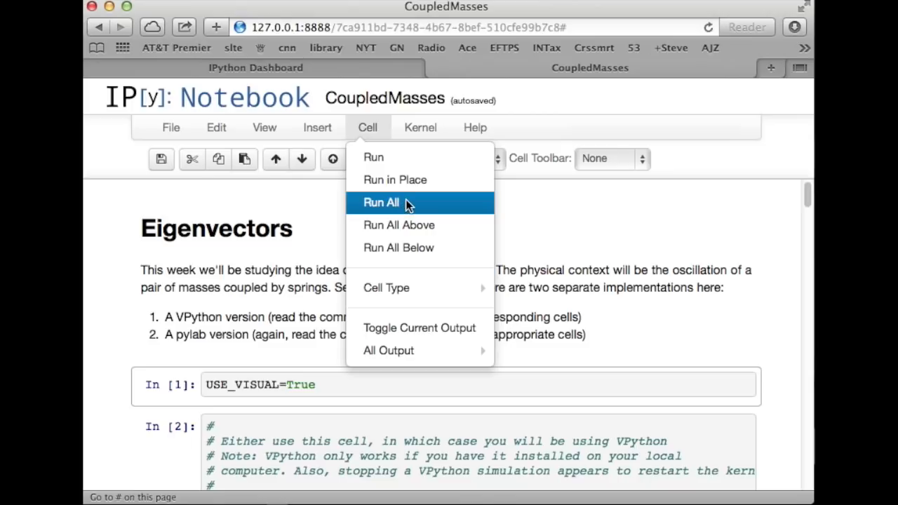
click(382, 202)
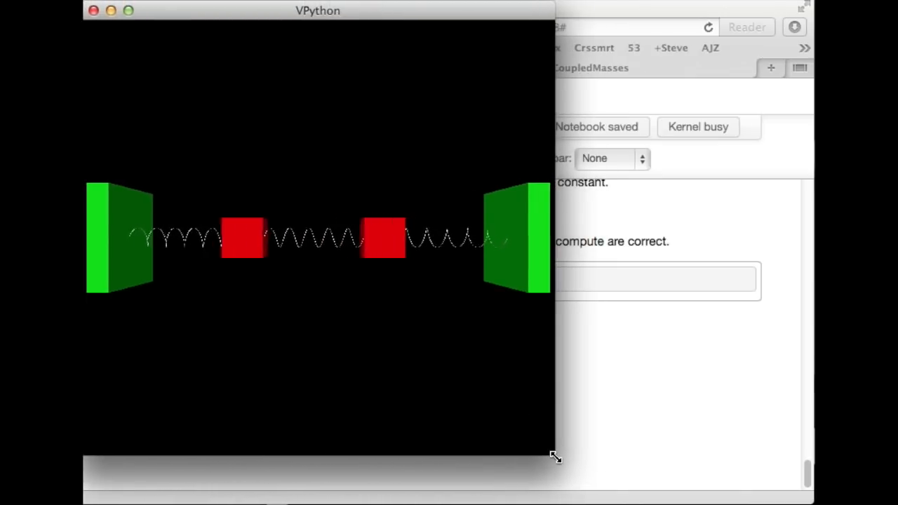
Step: Enlarge and tilt the VPython scene, then dismiss the Kernel Restarting notice after closing it
drag(554, 456, 719, 498)
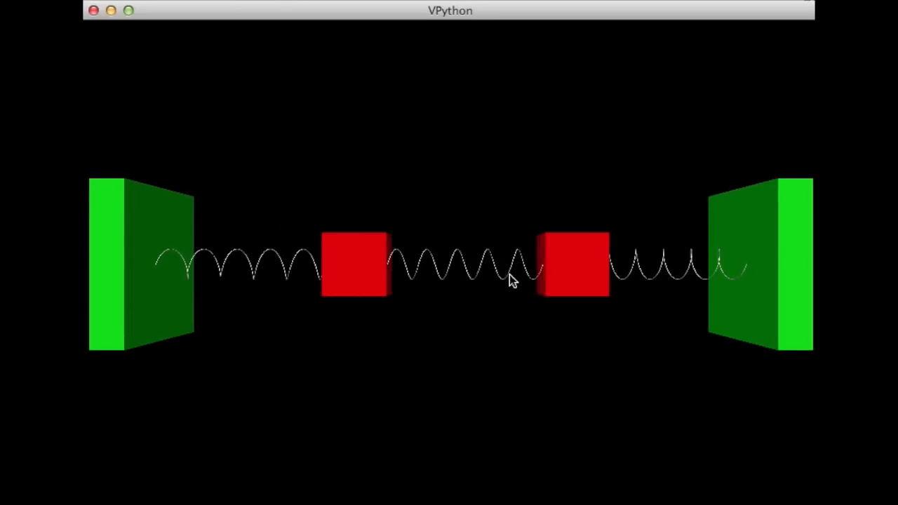
drag(511, 280, 526, 199)
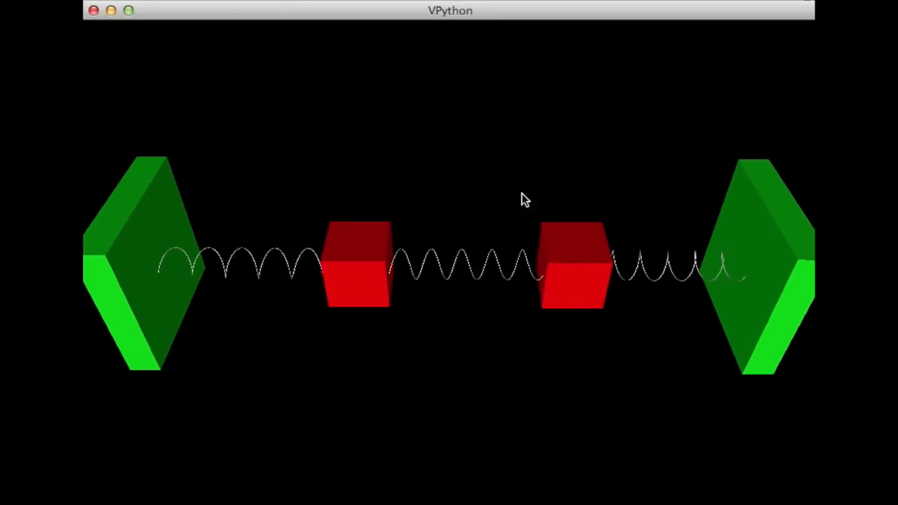
mouse_move(360, 315)
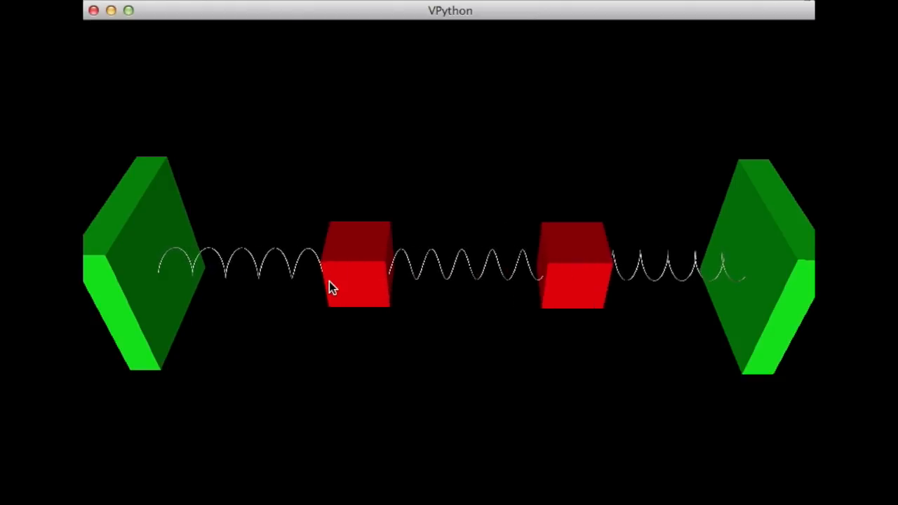
mouse_move(354, 104)
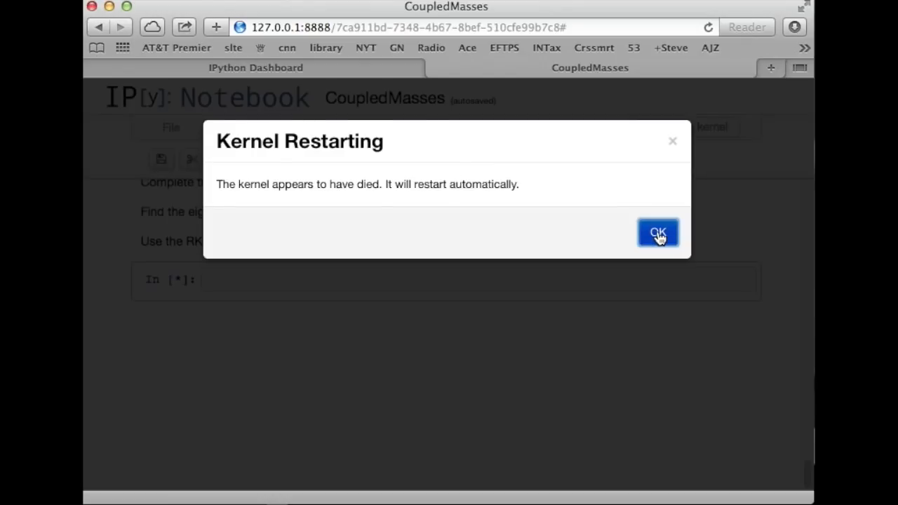
click(657, 233)
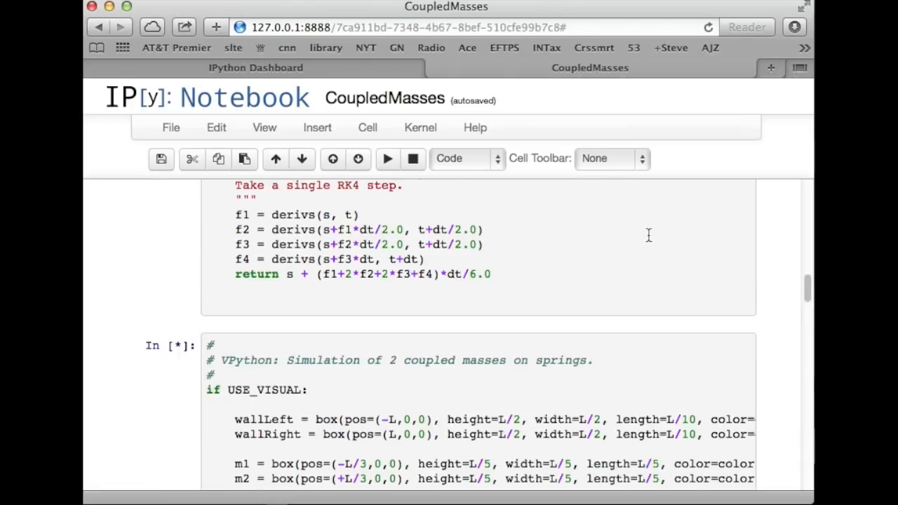
scroll(up, 3)
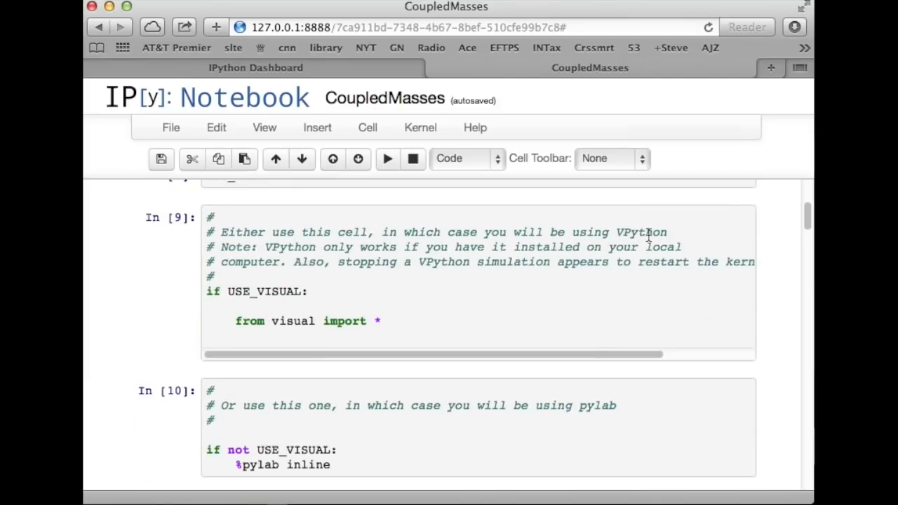
scroll(up, 3)
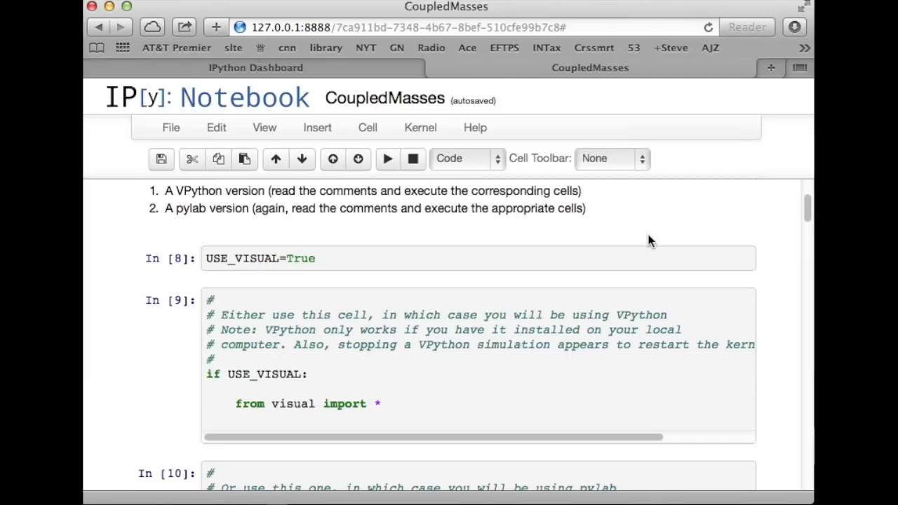
Step: Scroll through the simulation code cell to read the derivs_2m and RK4Step functions
scroll(down, 3)
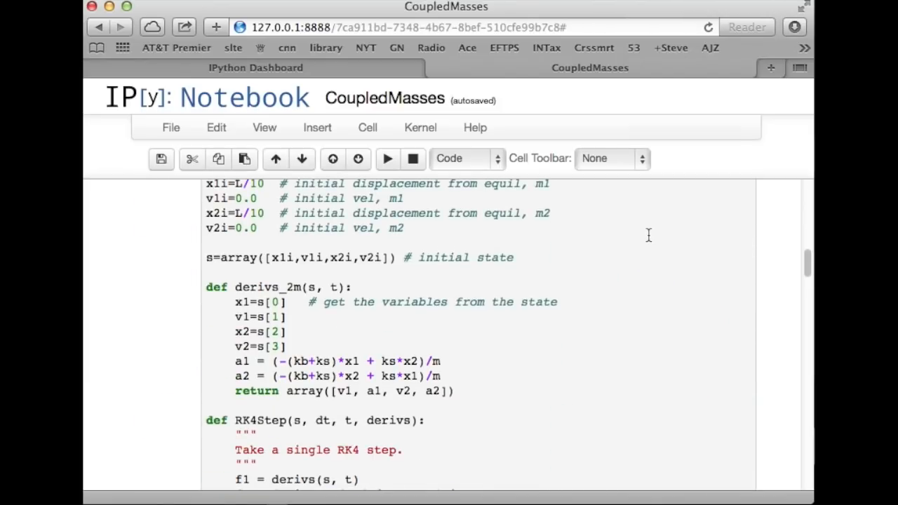
scroll(down, 3)
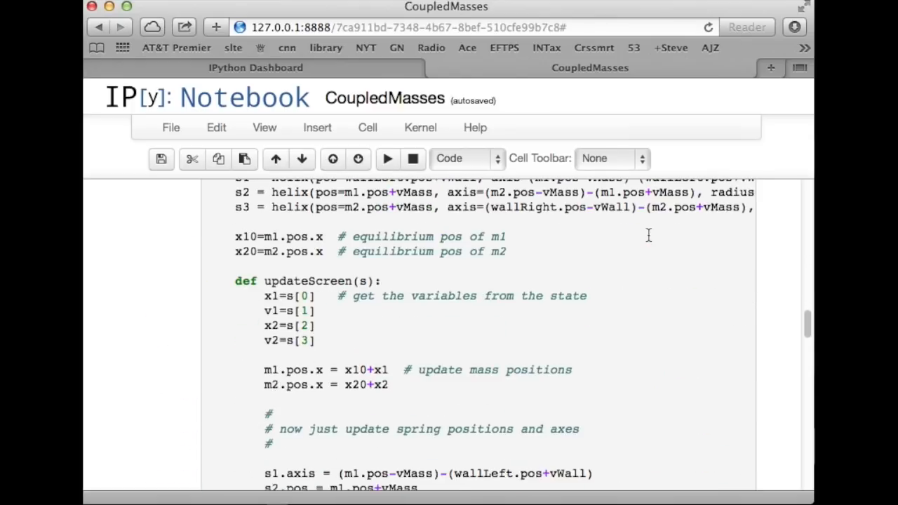
scroll(down, 3)
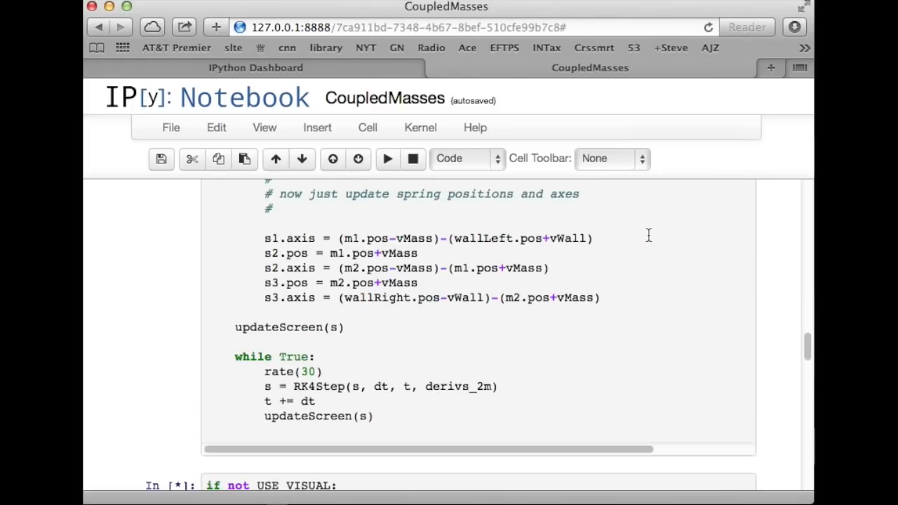
scroll(down, 3)
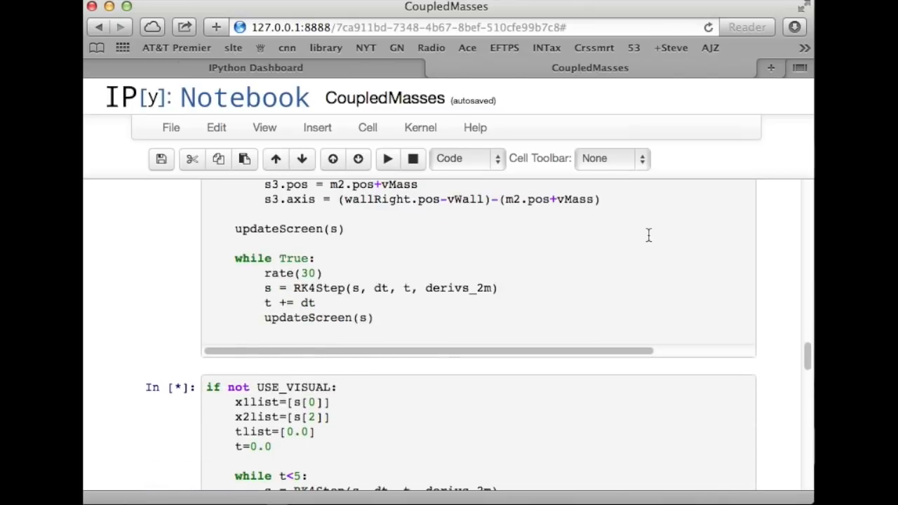
scroll(down, 3)
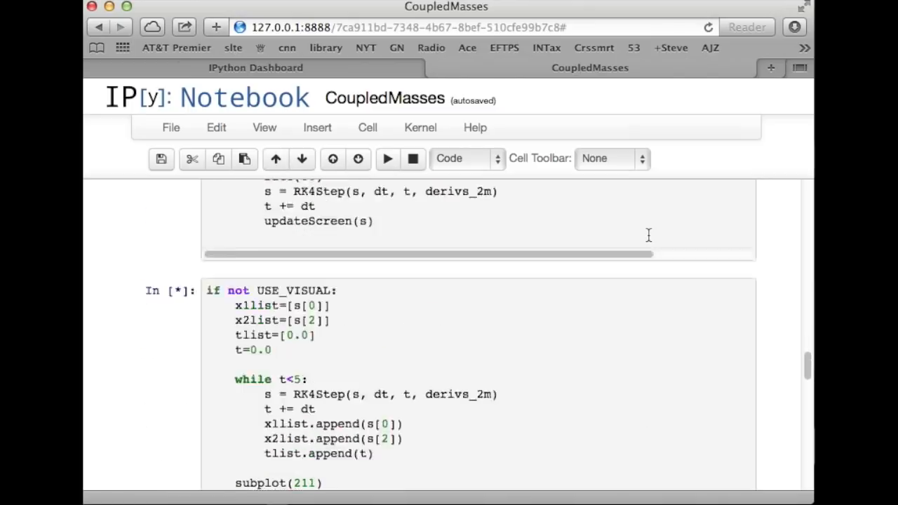
scroll(up, 3)
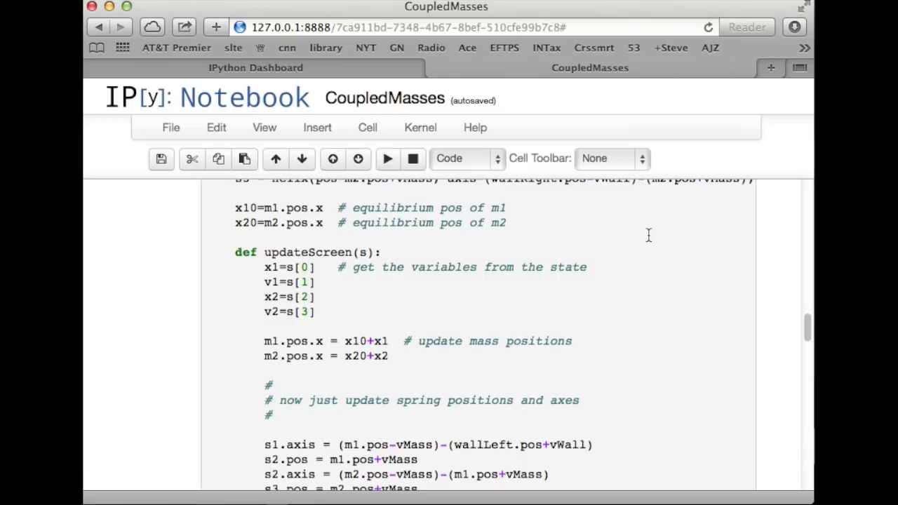
scroll(up, 3)
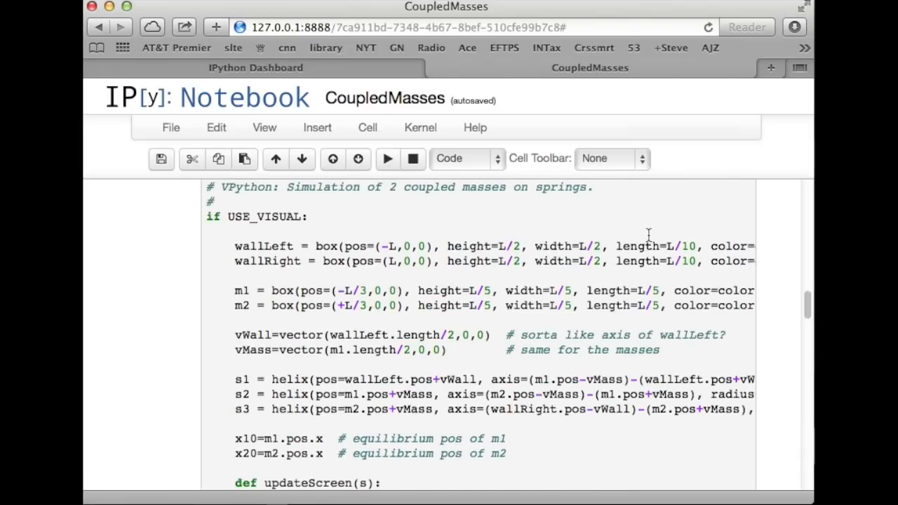
scroll(down, 3)
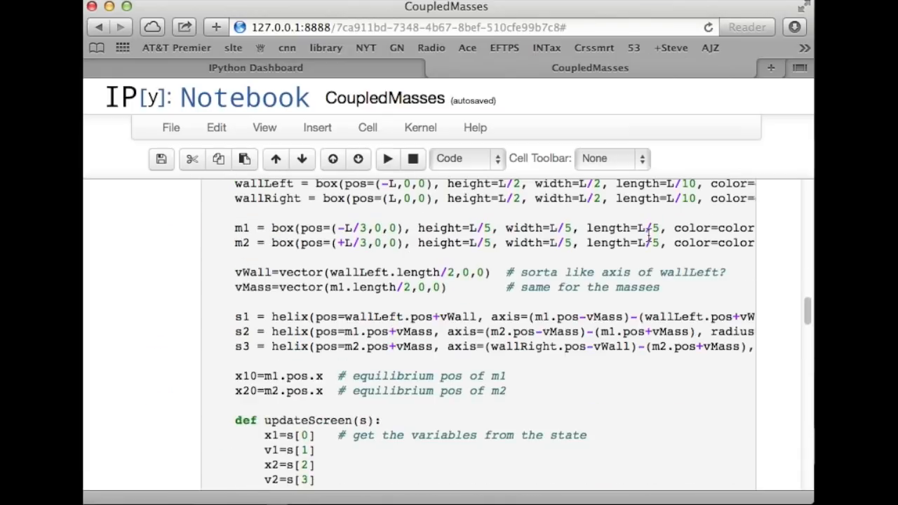
scroll(down, 3)
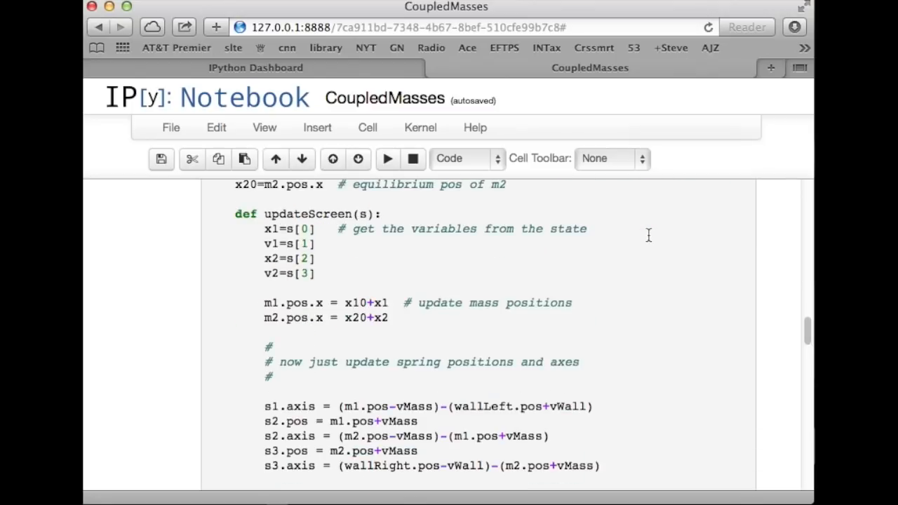
scroll(up, 3)
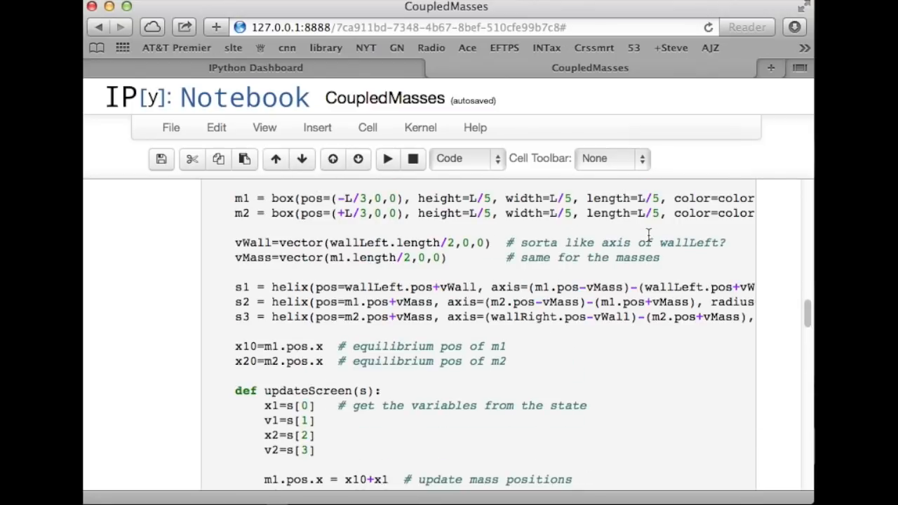
scroll(up, 3)
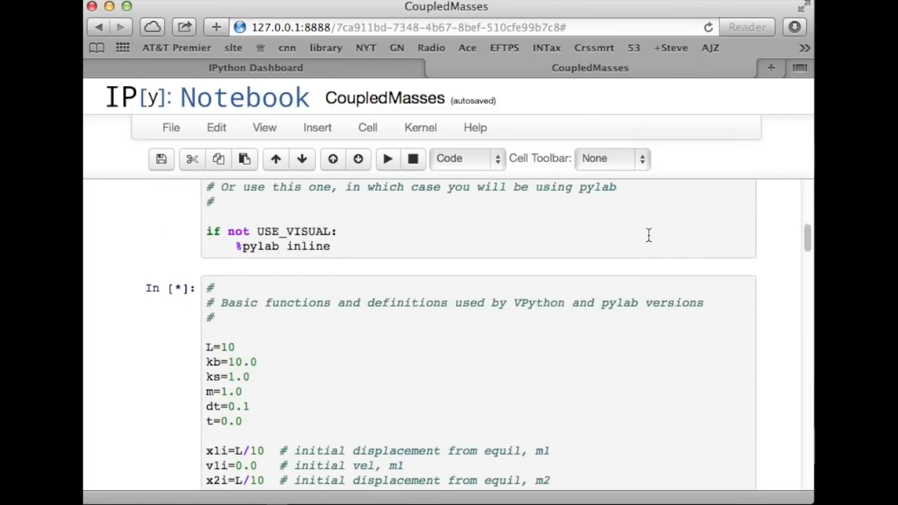
scroll(down, 3)
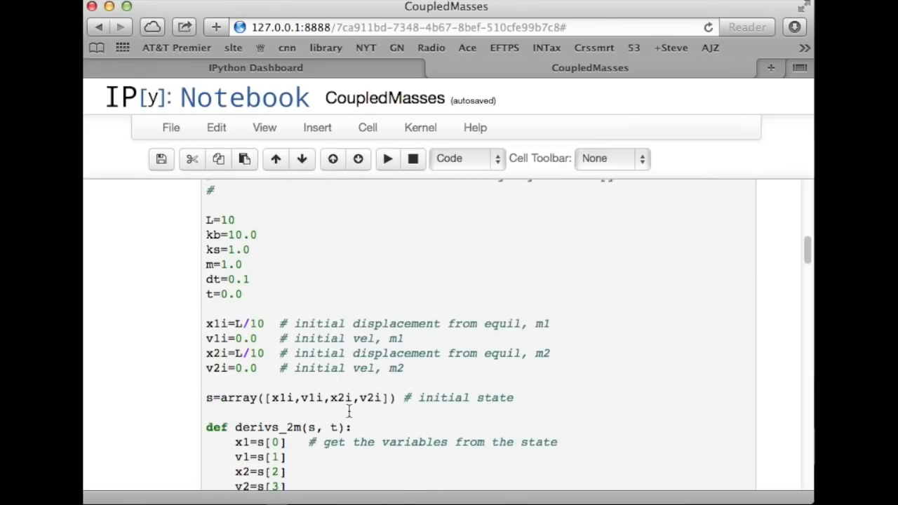
scroll(up, 3)
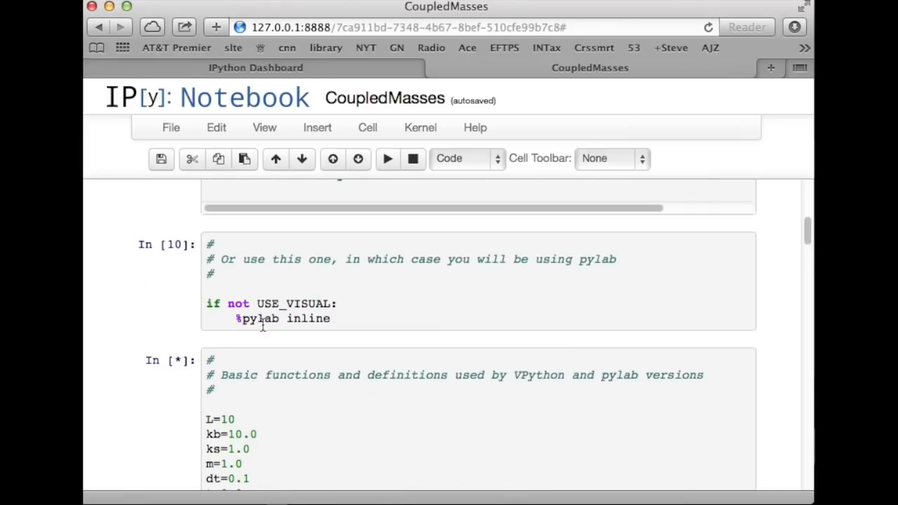
scroll(down, 3)
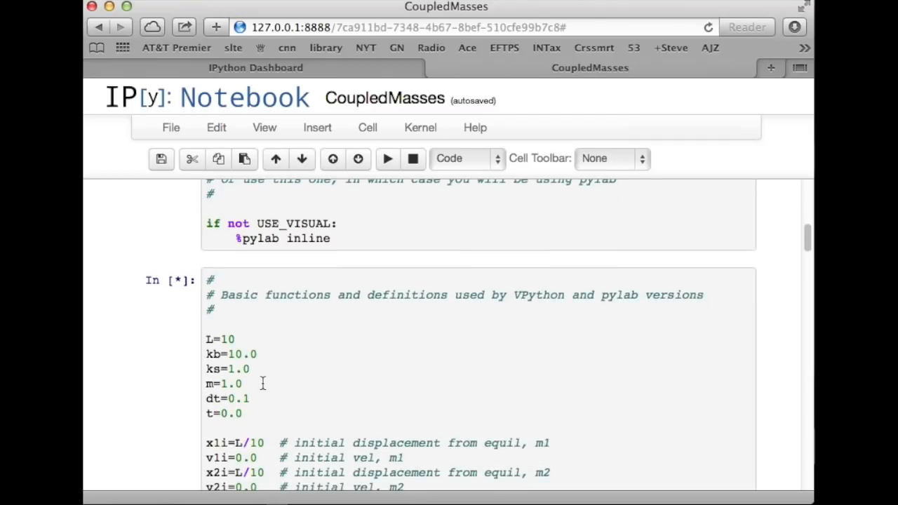
mouse_move(497, 328)
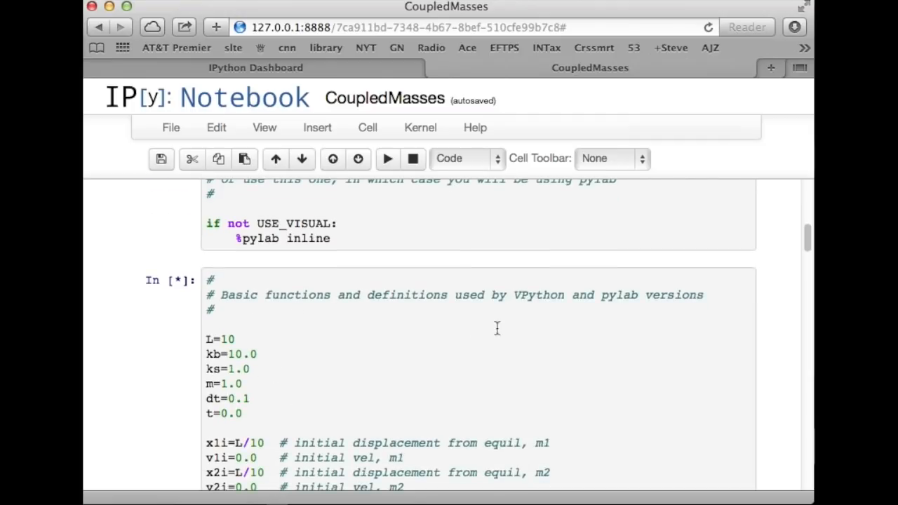
scroll(down, 3)
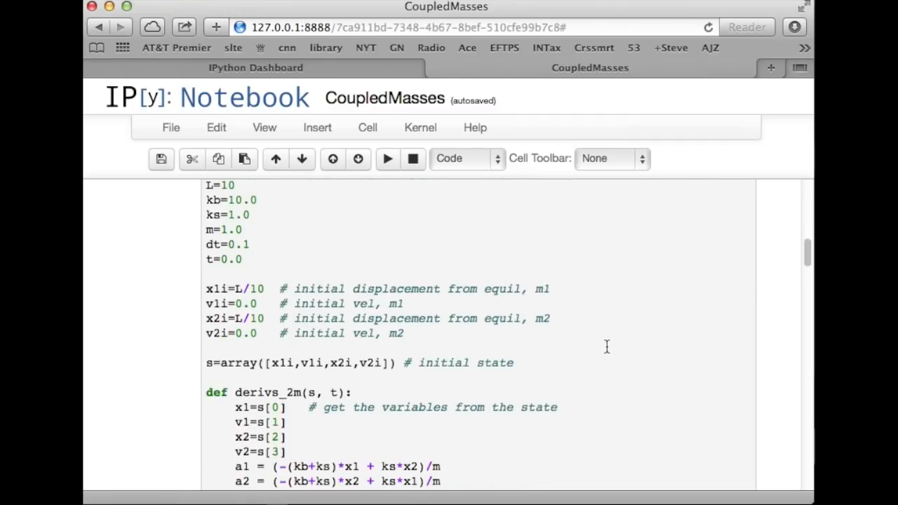
scroll(down, 3)
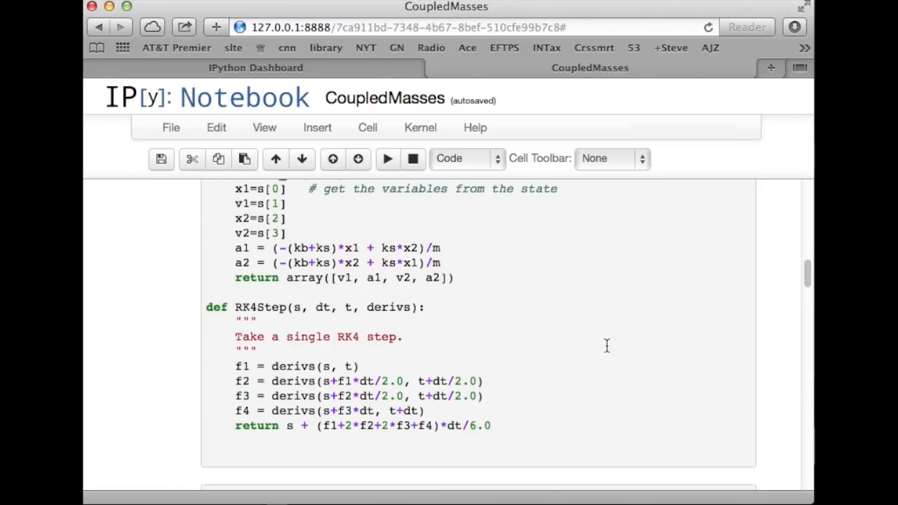
scroll(up, 3)
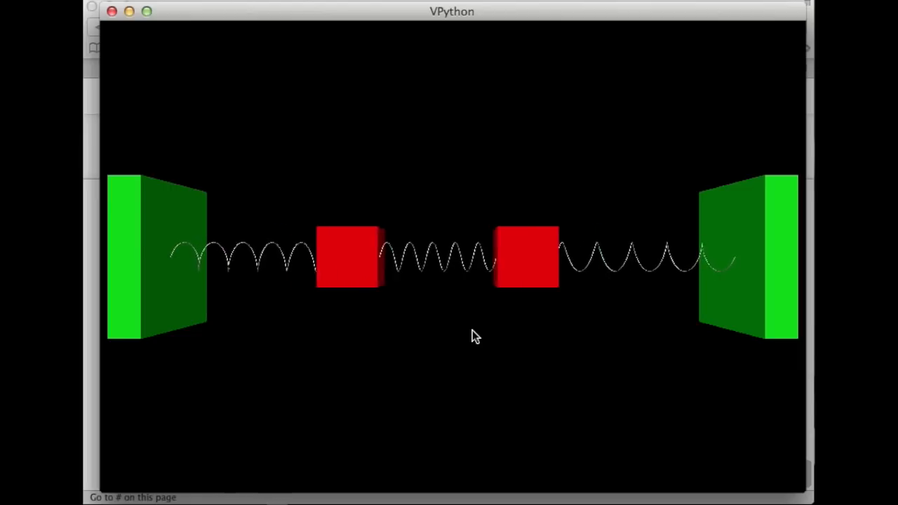
mouse_move(522, 333)
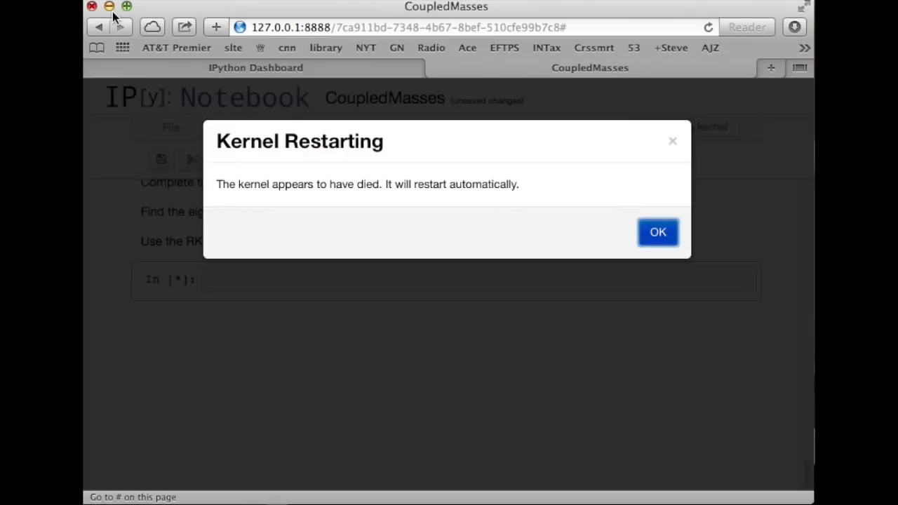
Step: Dismiss the Kernel Restarting notice and scroll up to the initial conditions x2i line
click(657, 231)
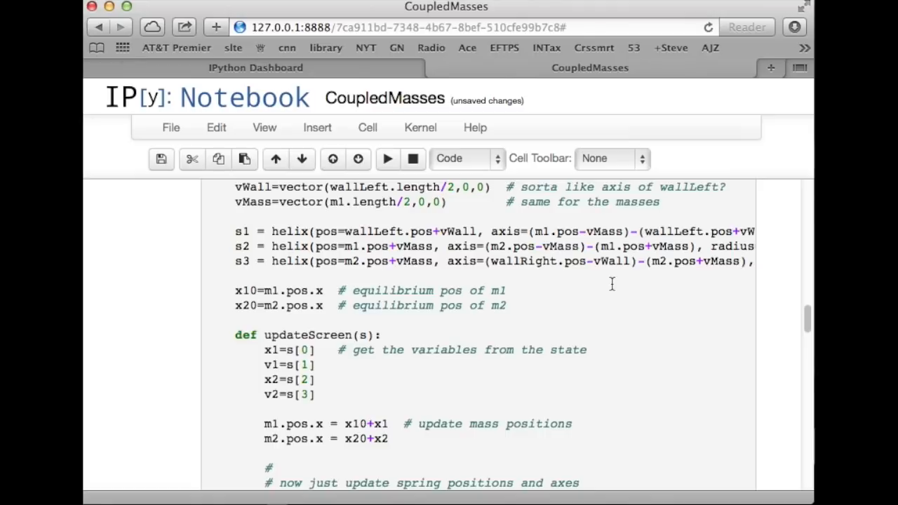
scroll(up, 3)
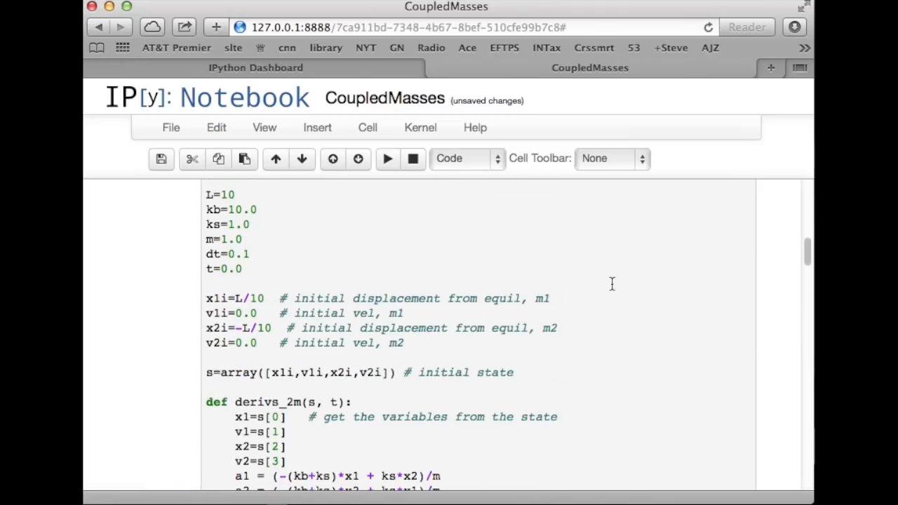
mouse_move(256, 298)
text(0 #)
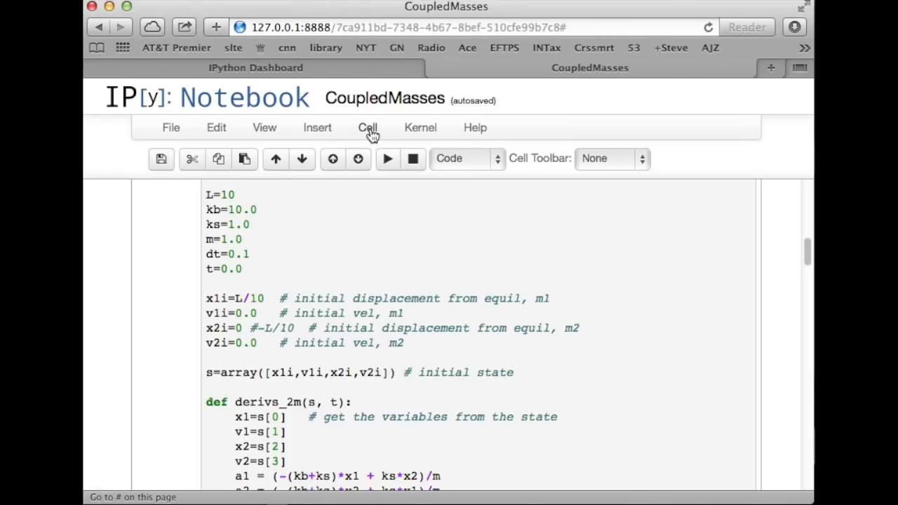
Step: Run all cells again to animate the masses with the new x2i starting position
click(388, 158)
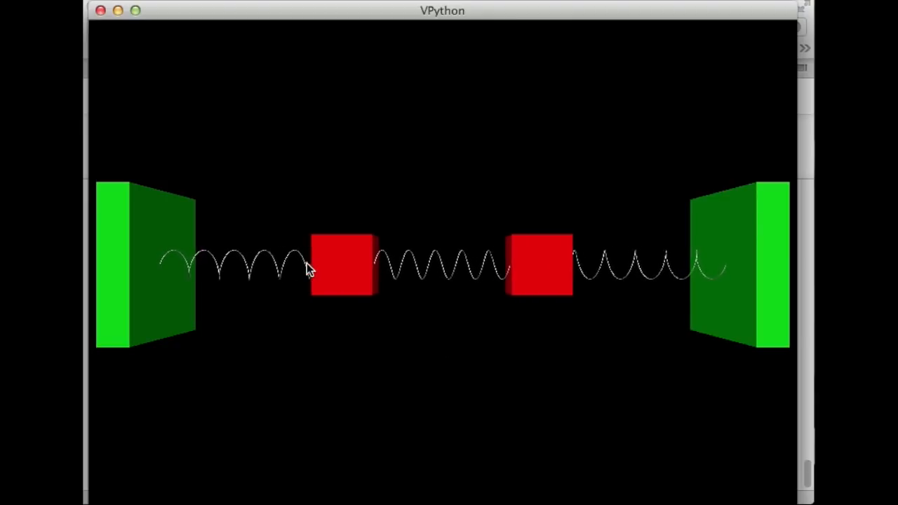
mouse_move(547, 295)
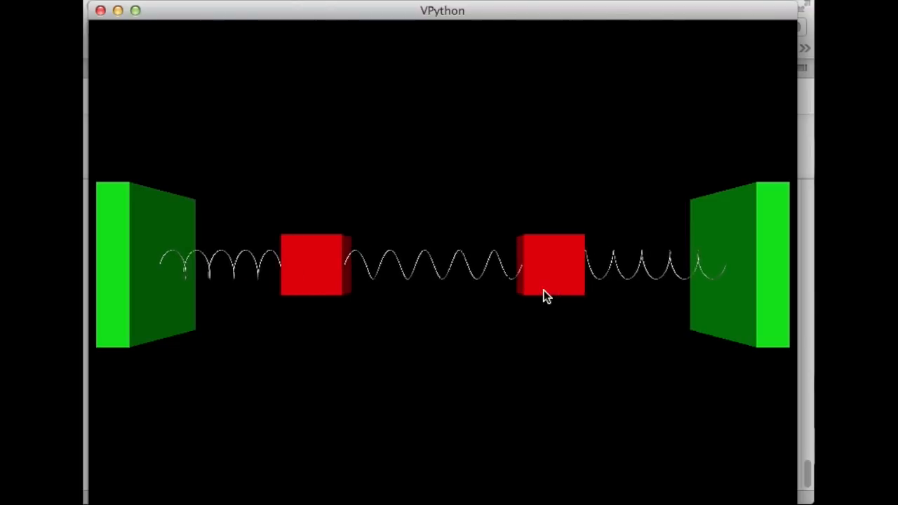
mouse_move(534, 294)
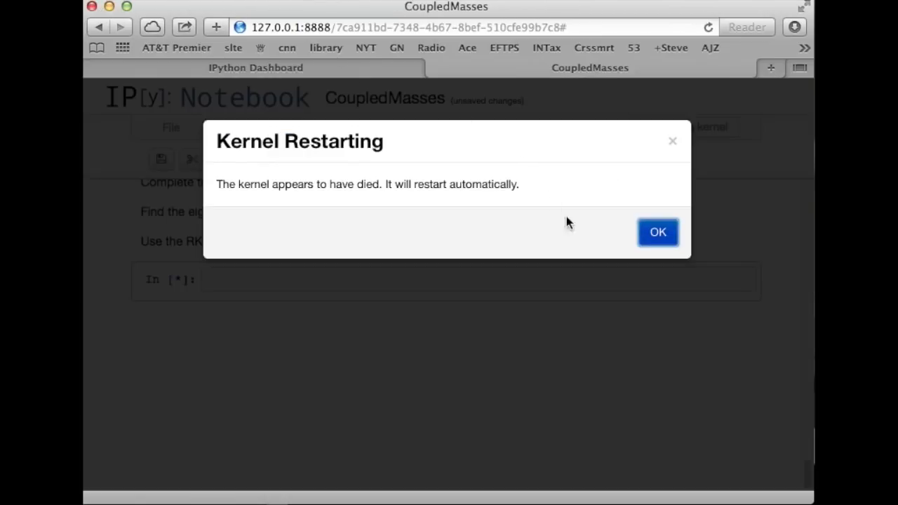
Step: Dismiss the restart notice, set USE_VISUAL back to False and run all cells for pylab plots
click(657, 231)
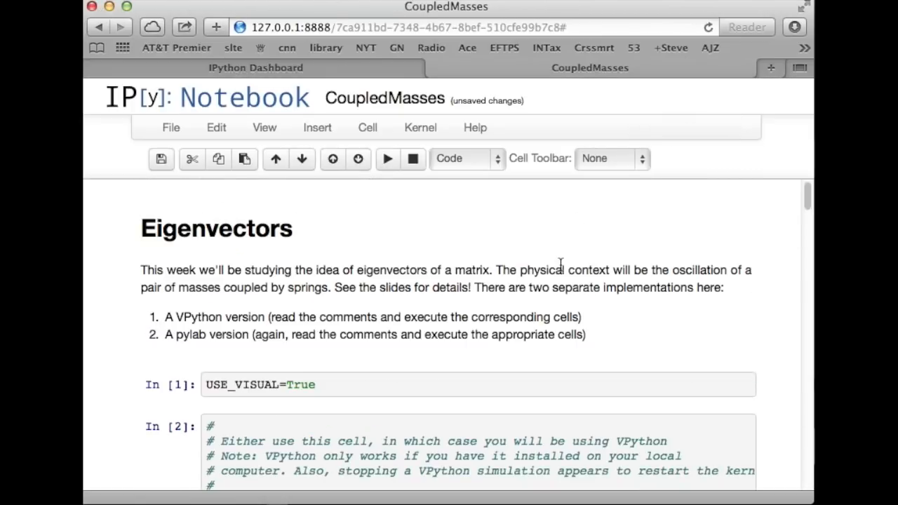
text(Fa)
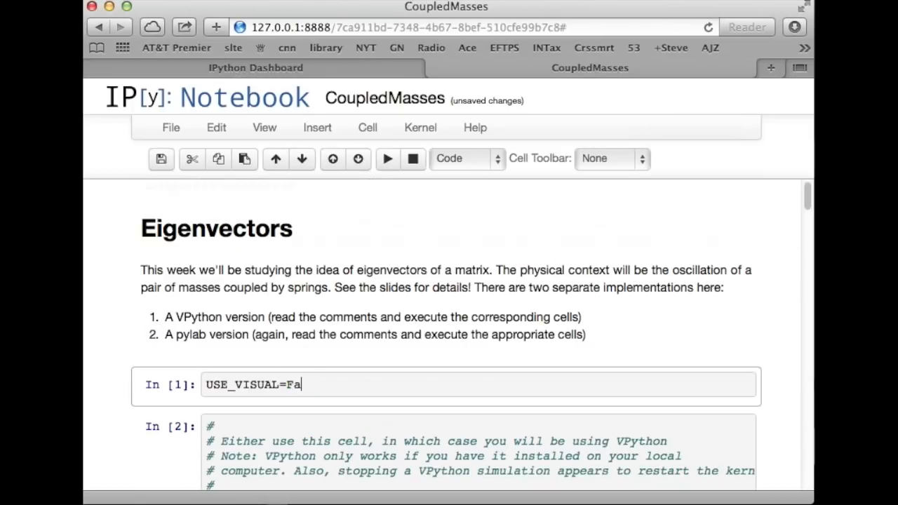
text(lse)
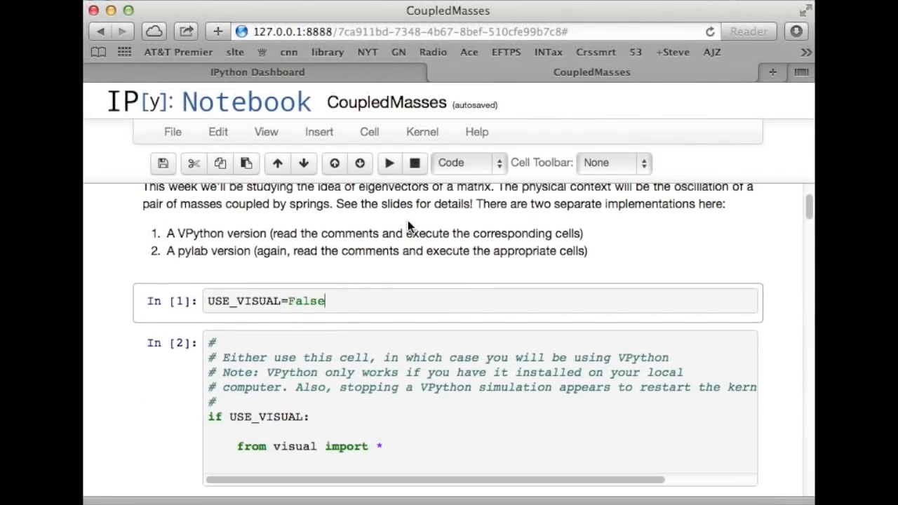
click(369, 132)
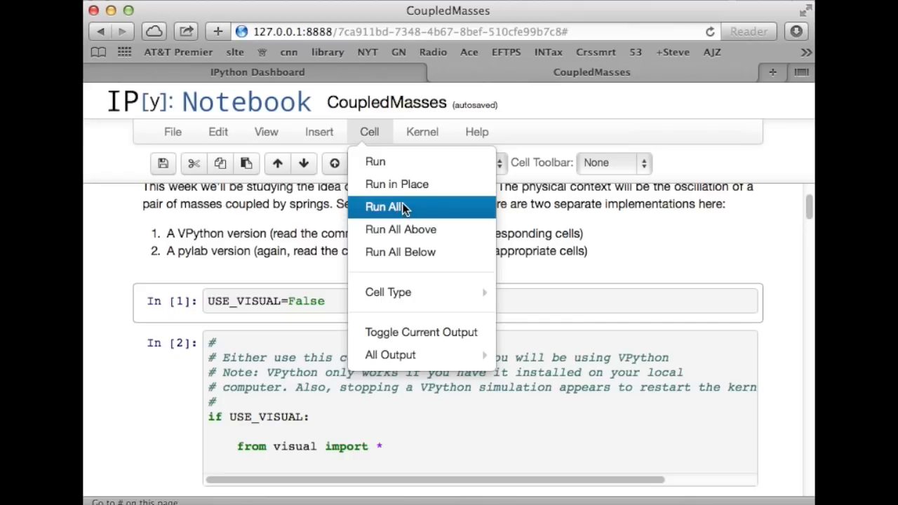
click(383, 207)
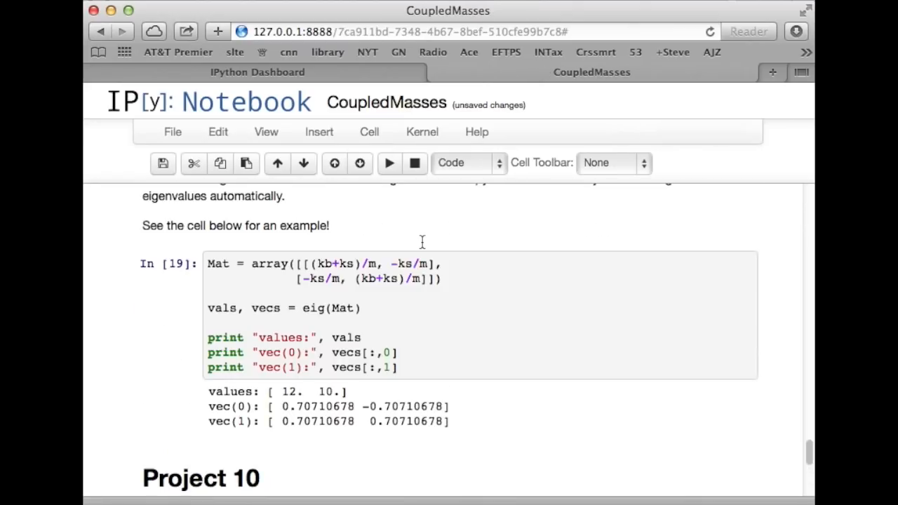
Step: Scroll down past the beat-pattern plot and matrix equations to the eig output (12 and 10)
scroll(down, 3)
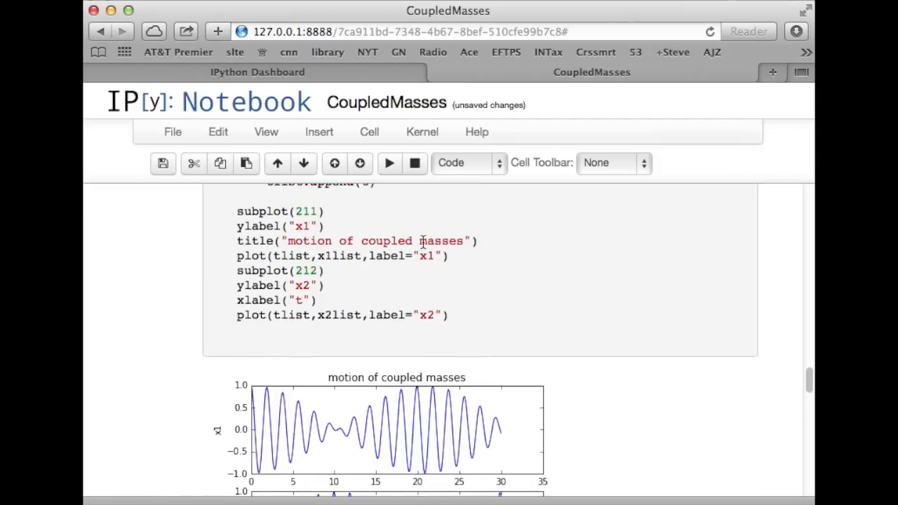
scroll(down, 3)
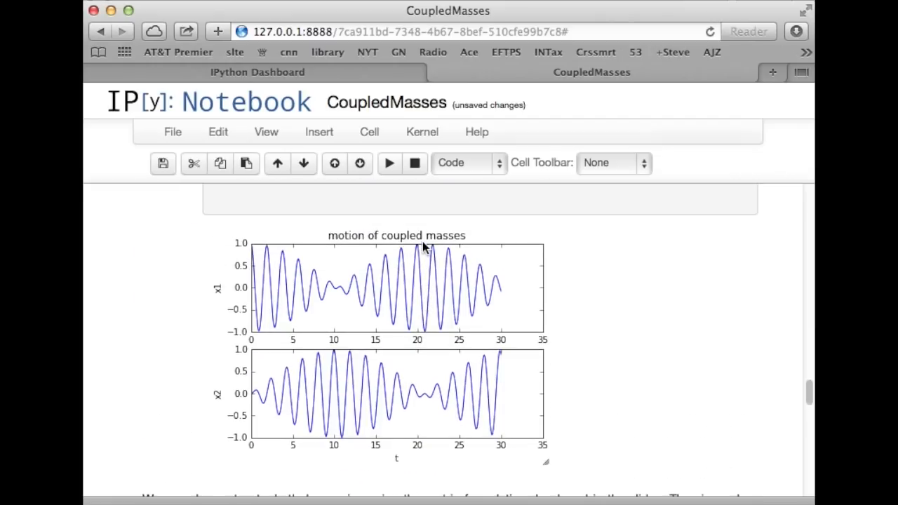
mouse_move(470, 308)
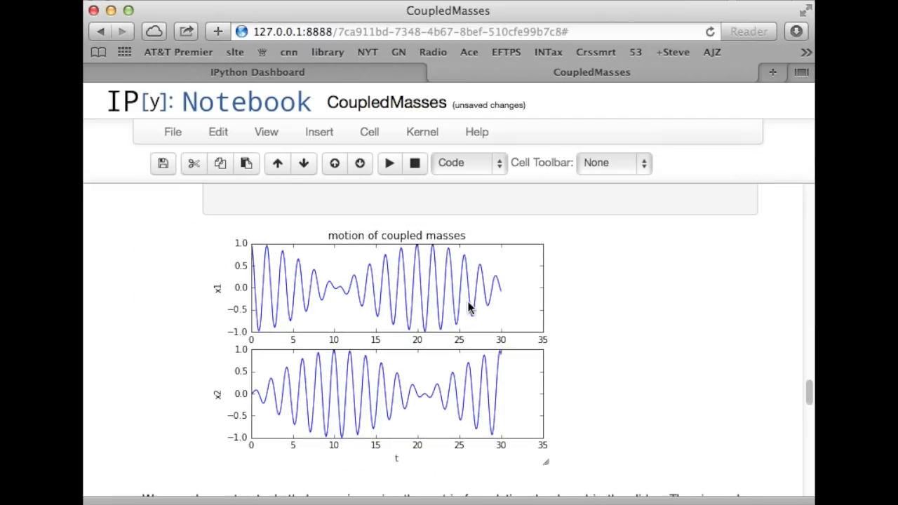
mouse_move(292, 314)
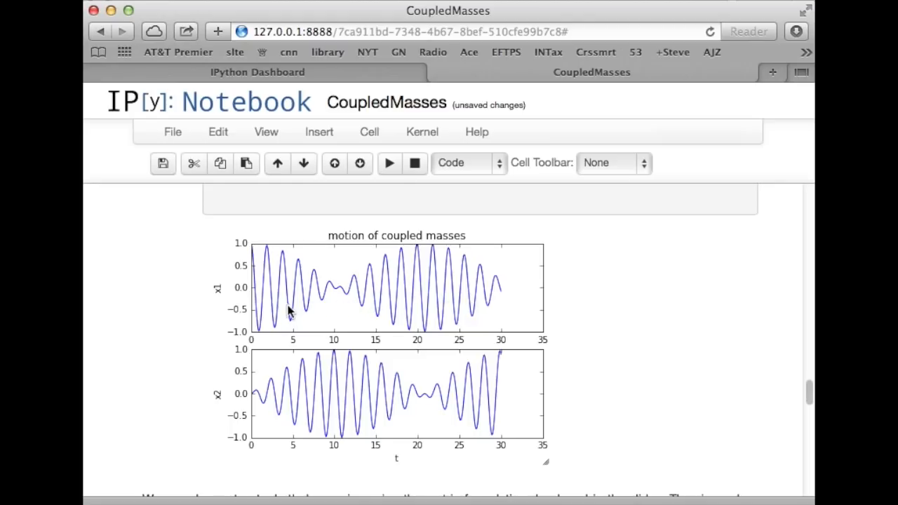
mouse_move(254, 293)
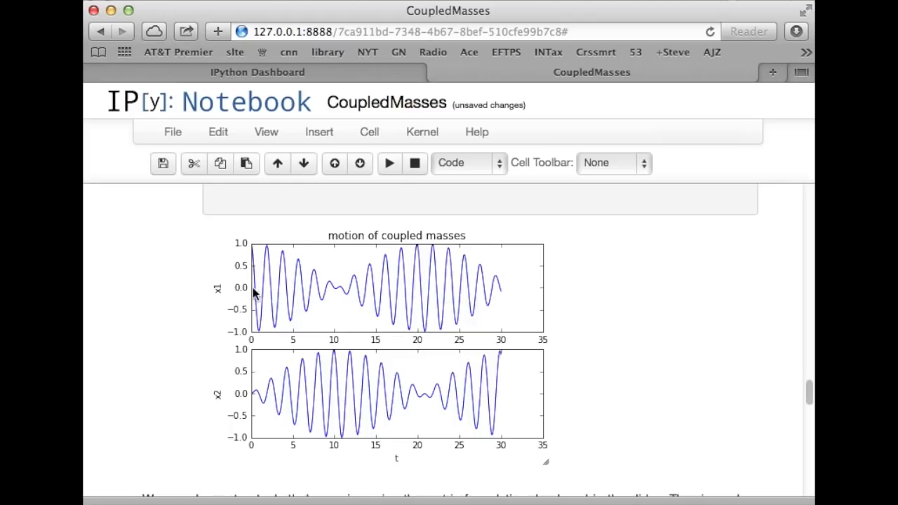
mouse_move(236, 427)
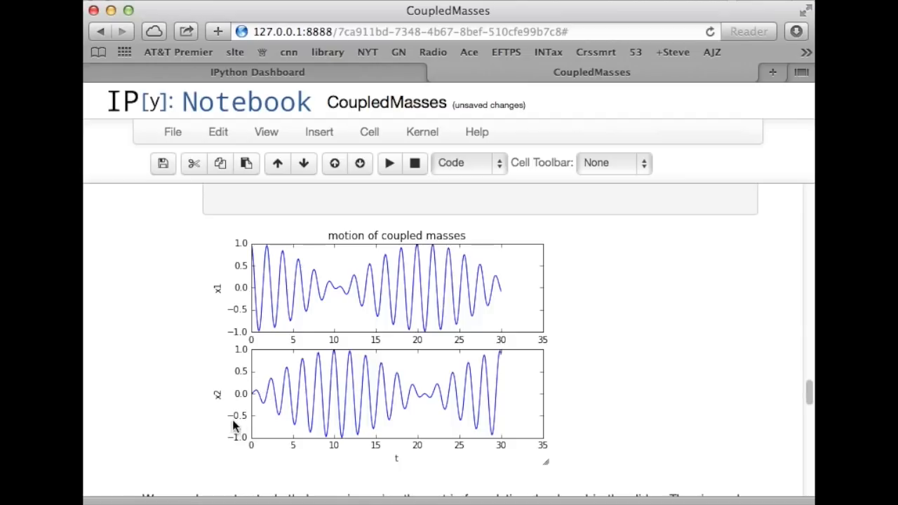
mouse_move(371, 300)
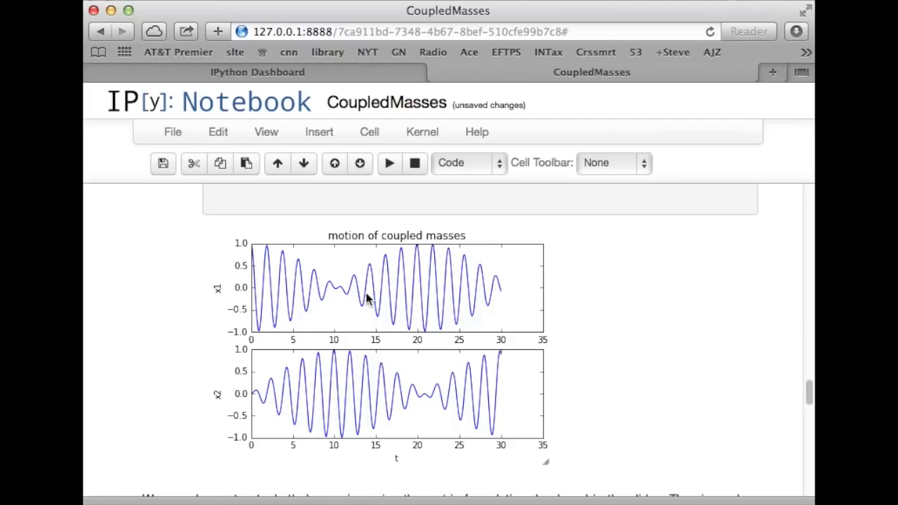
mouse_move(475, 303)
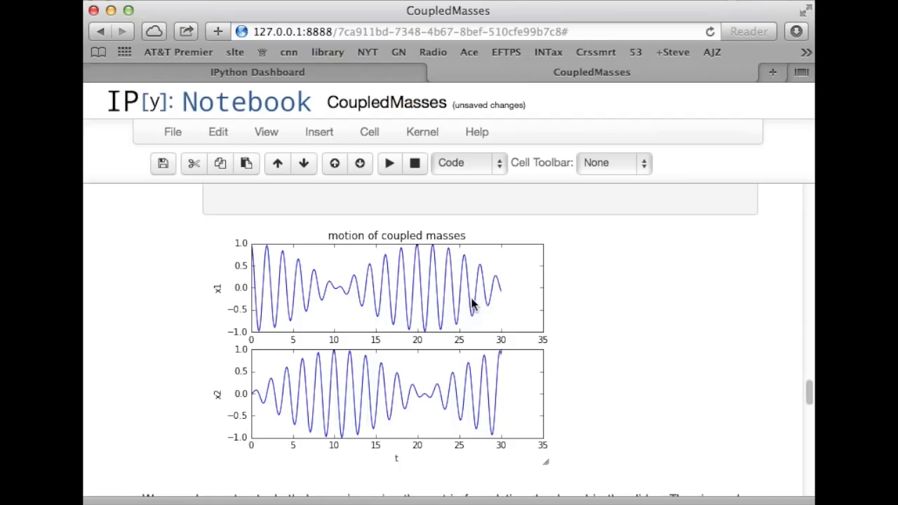
scroll(down, 3)
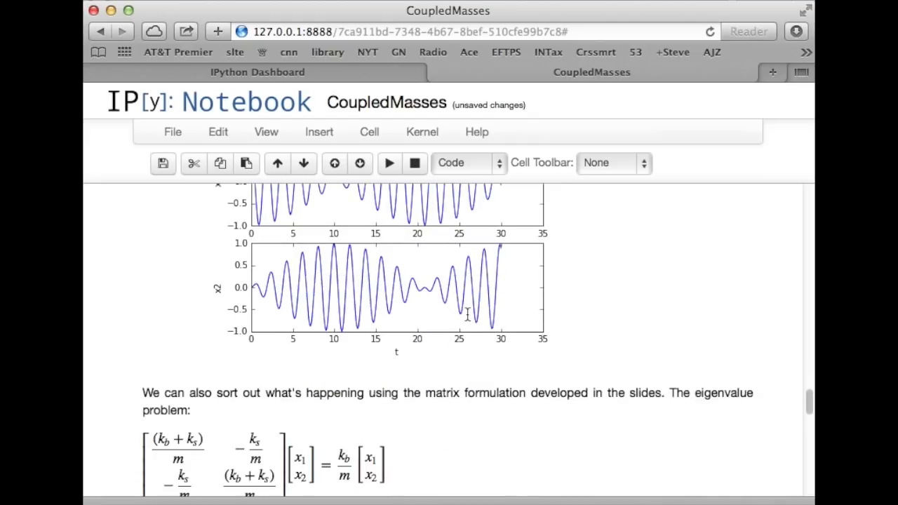
scroll(up, 3)
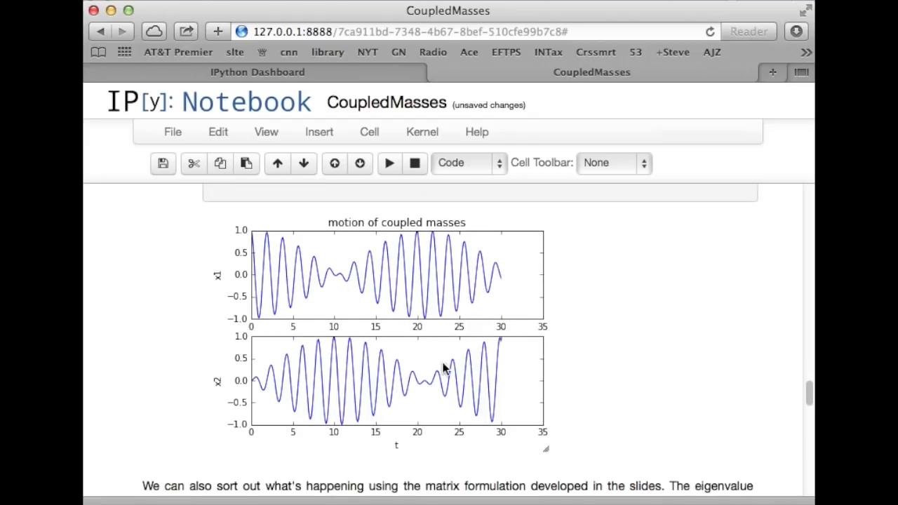
scroll(down, 3)
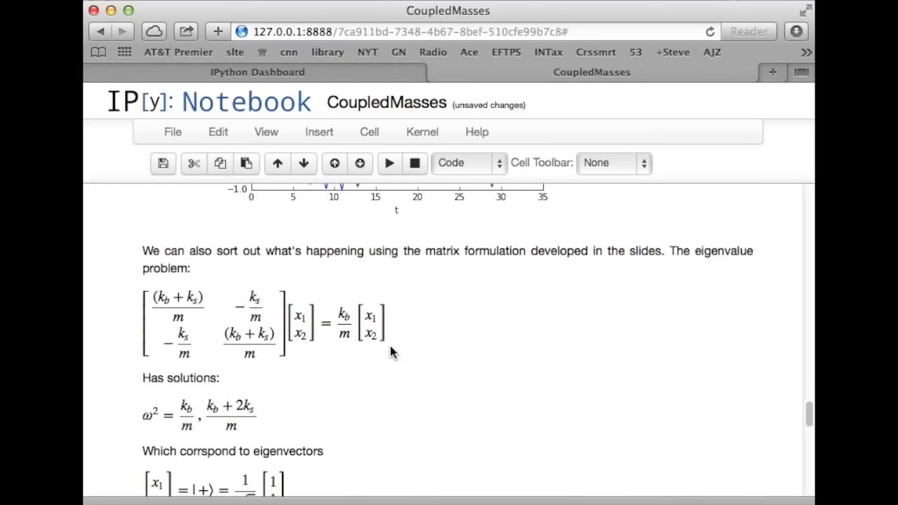
scroll(down, 3)
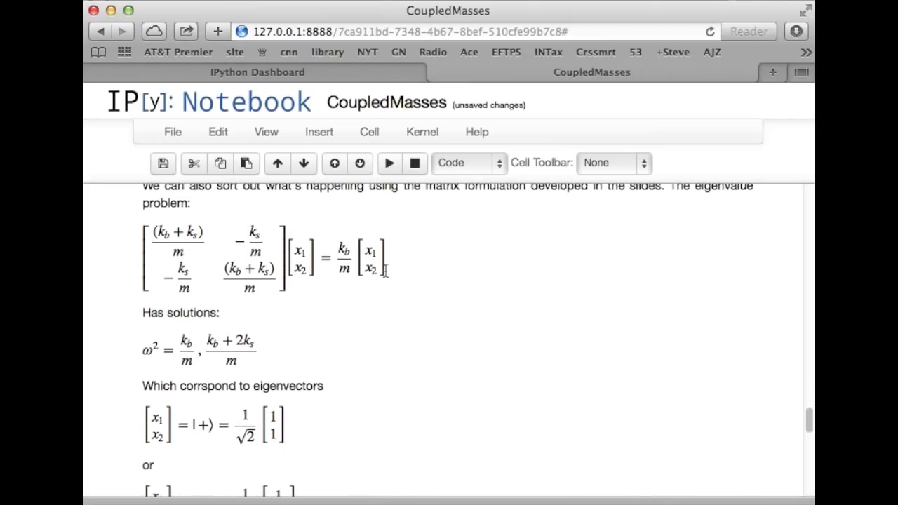
scroll(down, 3)
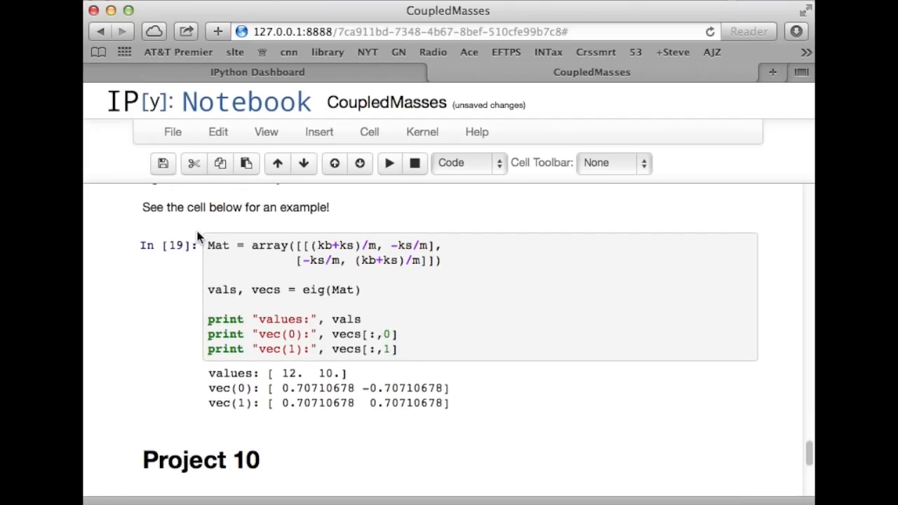
mouse_move(261, 233)
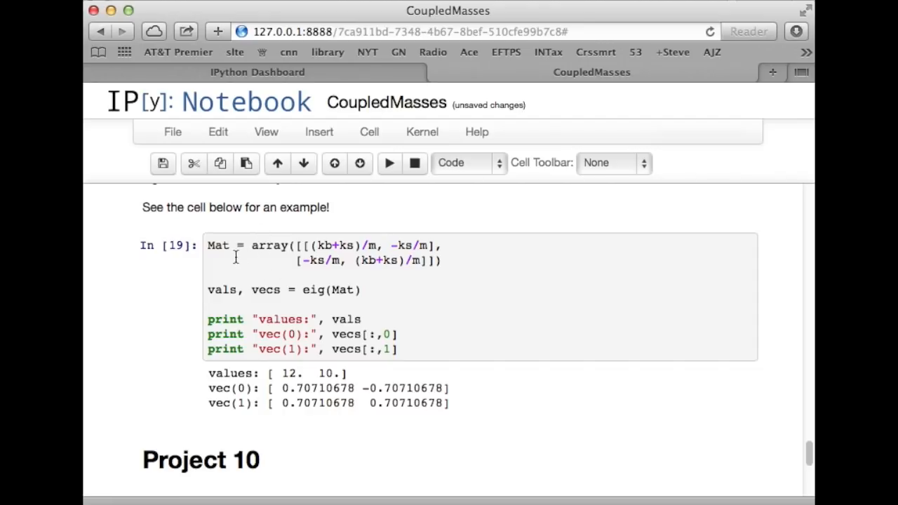
mouse_move(217, 258)
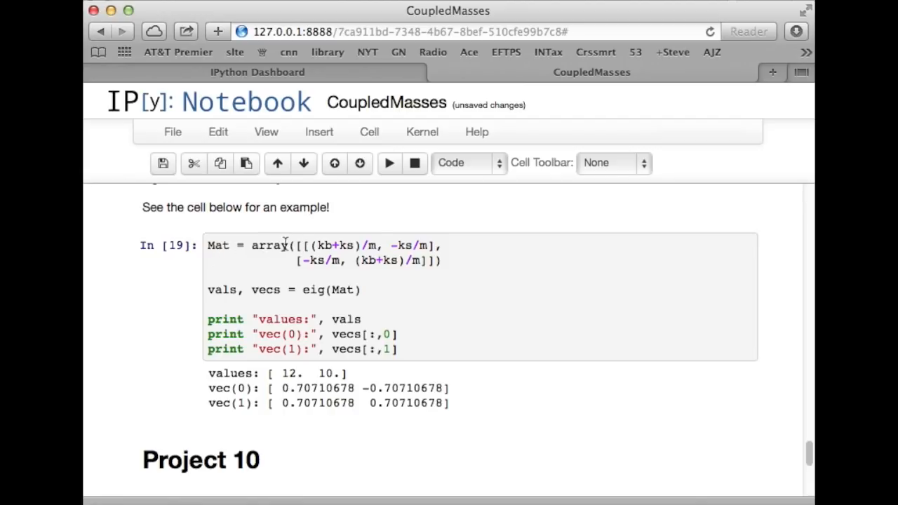
mouse_move(412, 266)
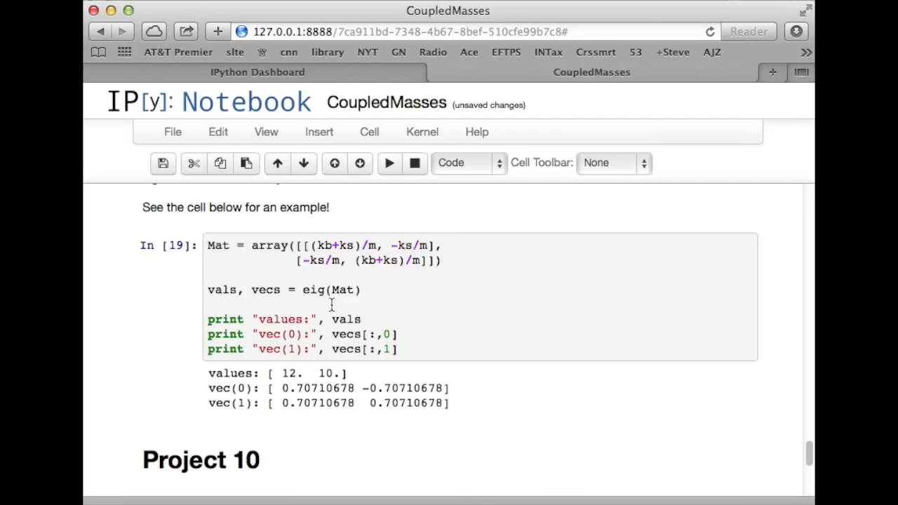
mouse_move(362, 355)
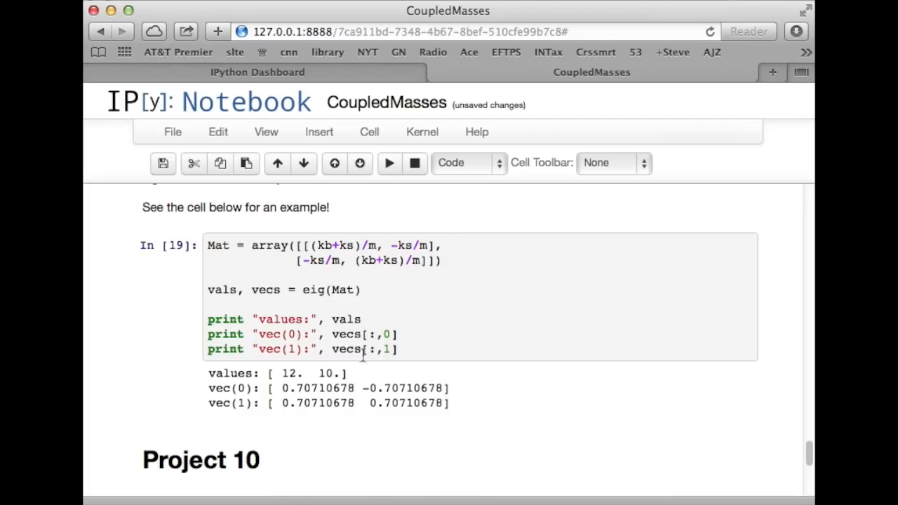
Step: Scroll to Project 10 and back, then select the In [19] eig example cell
scroll(down, 3)
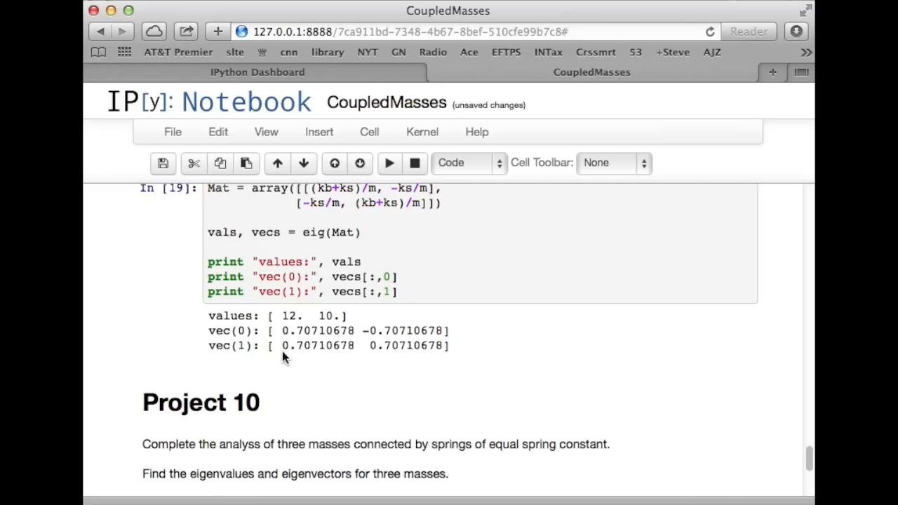
mouse_move(438, 348)
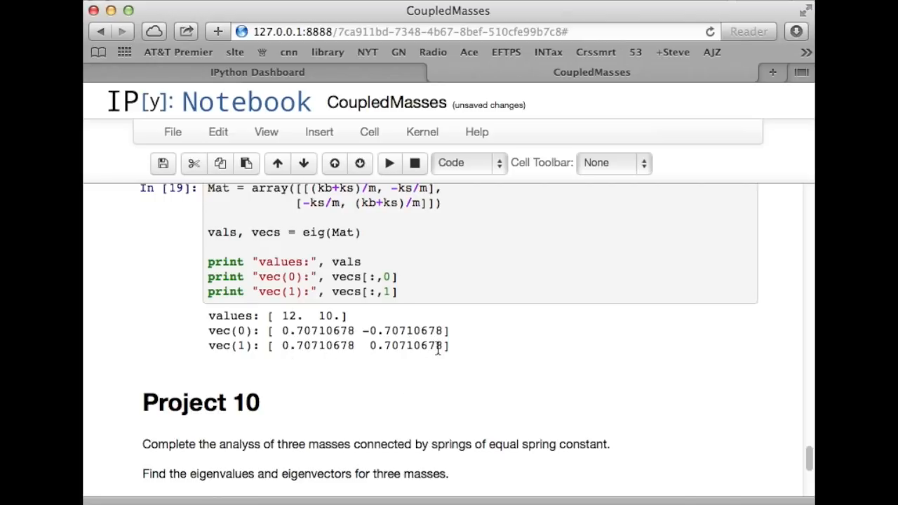
scroll(up, 3)
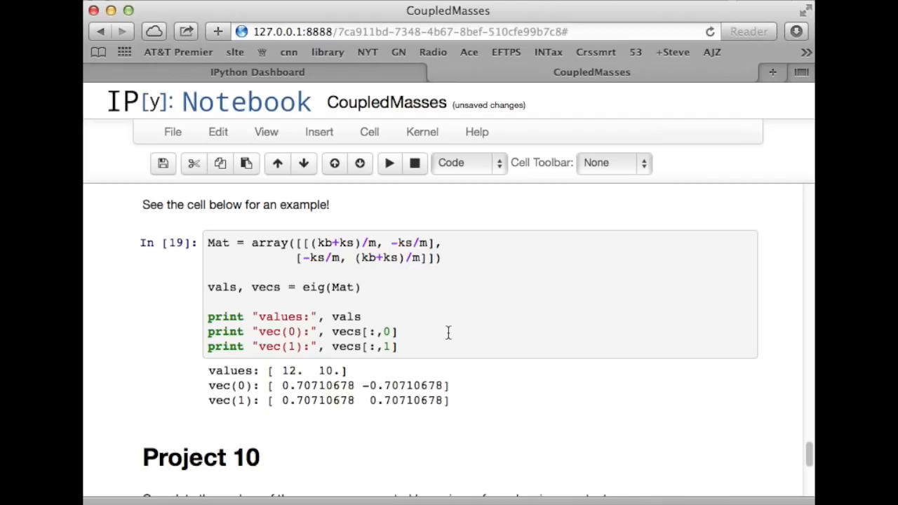
click(163, 163)
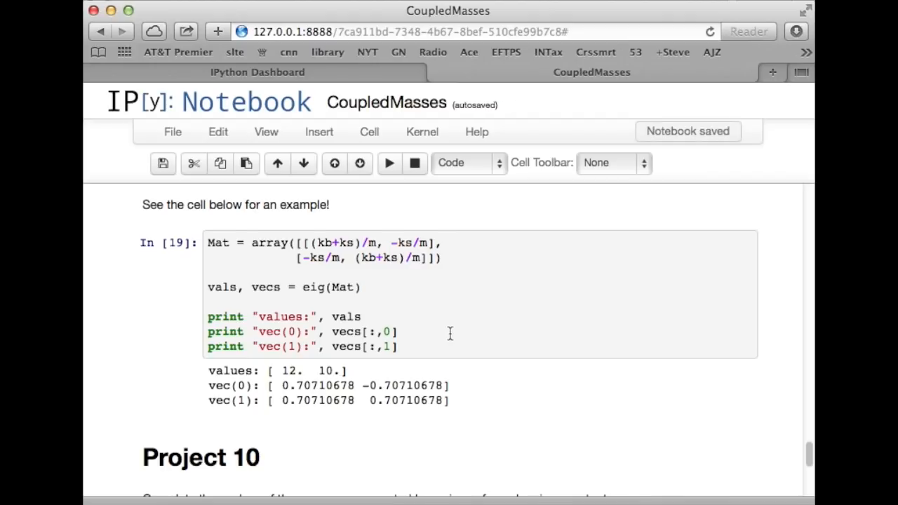
Step: Select the empty Project 10 code cell, then scroll back up to the In [18] RK4 plotting cell
scroll(down, 3)
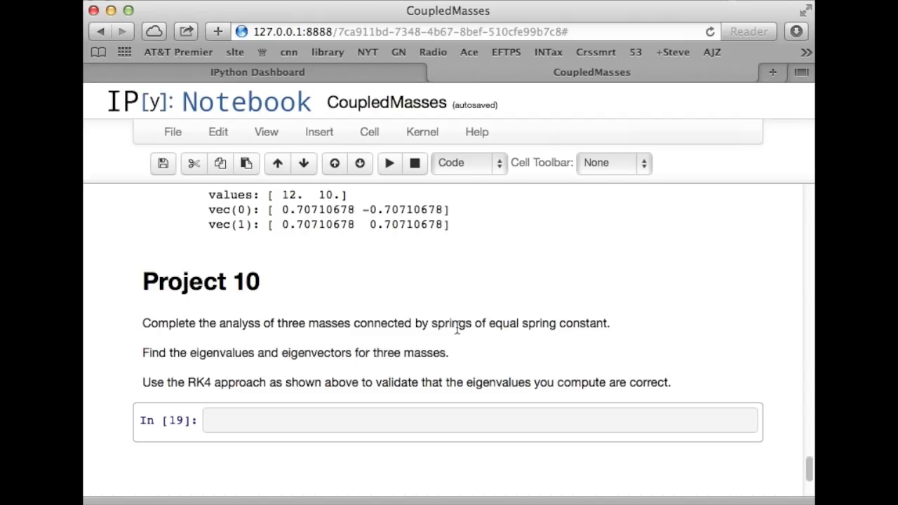
click(449, 421)
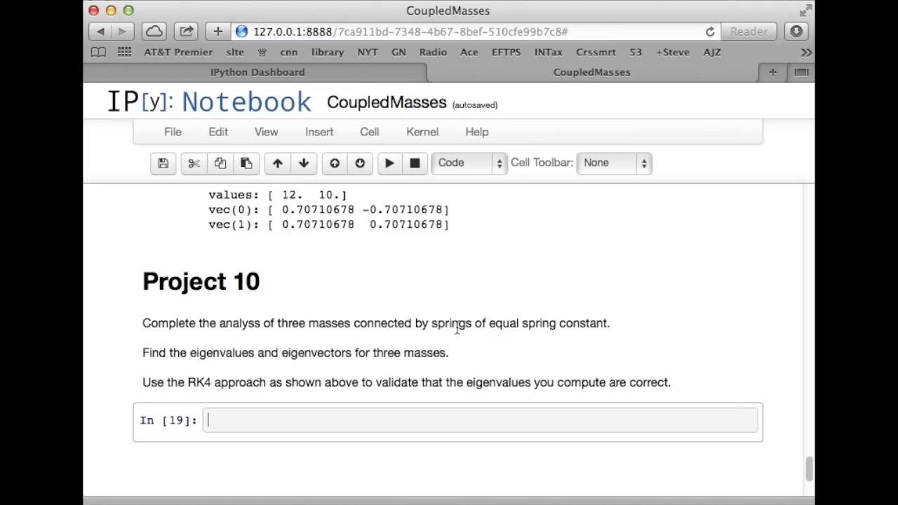
scroll(up, 3)
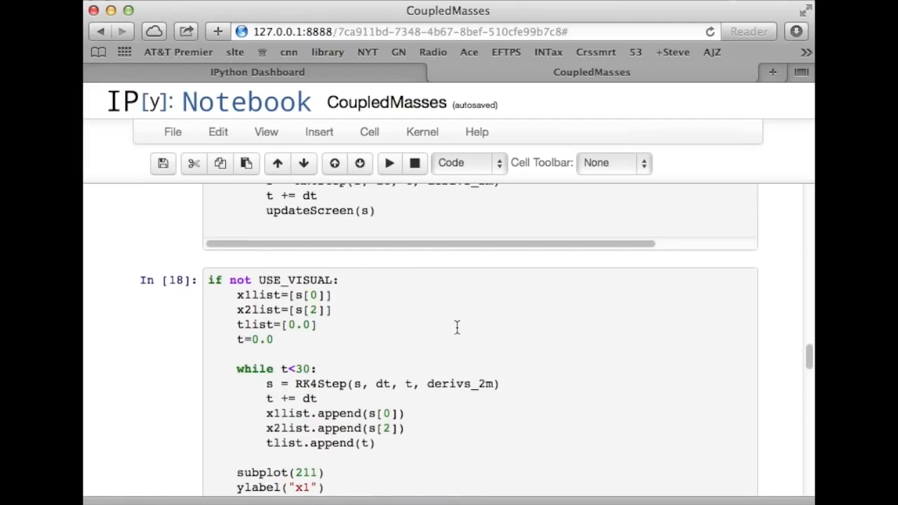
Step: Select the In [18] code and scroll down through plots and eig output to the Project 10 assignment
scroll(down, 3)
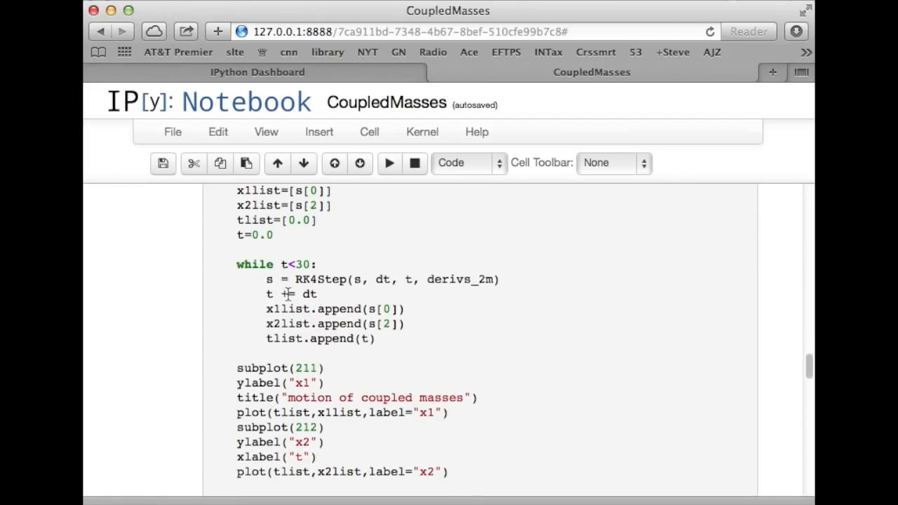
mouse_move(381, 312)
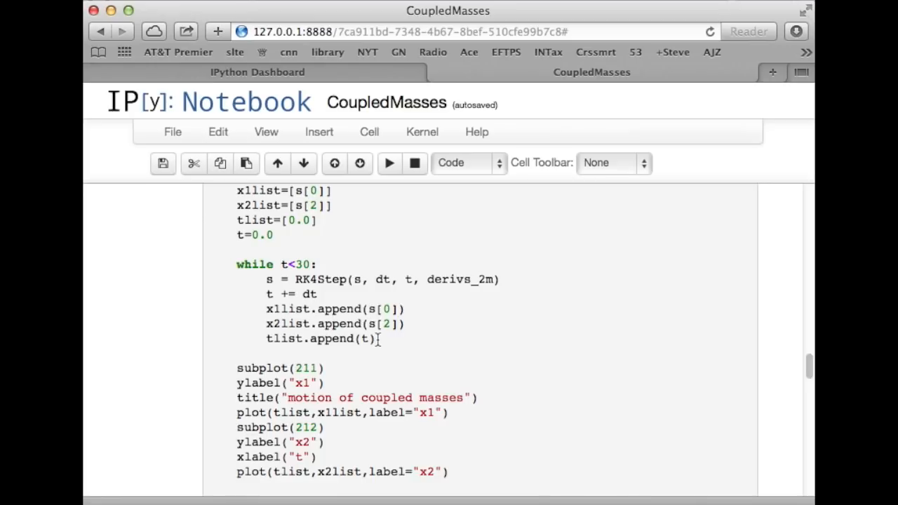
click(389, 163)
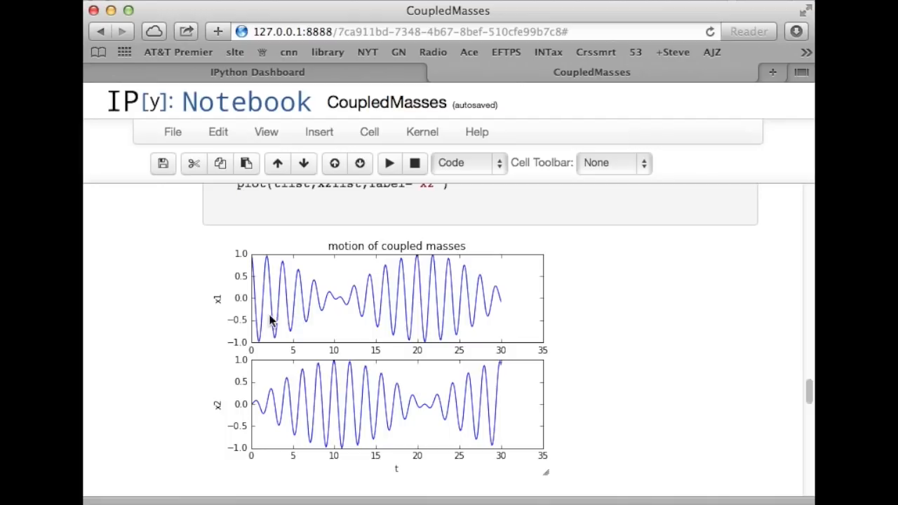
mouse_move(239, 325)
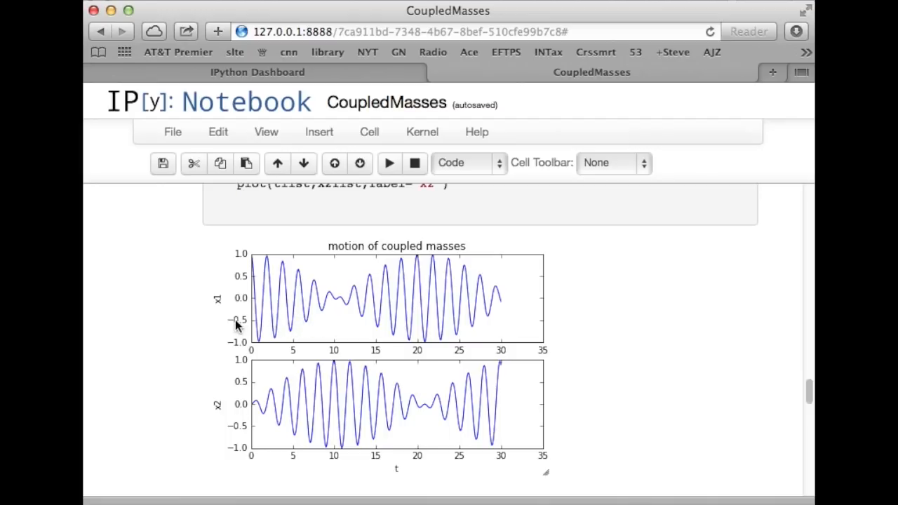
scroll(down, 3)
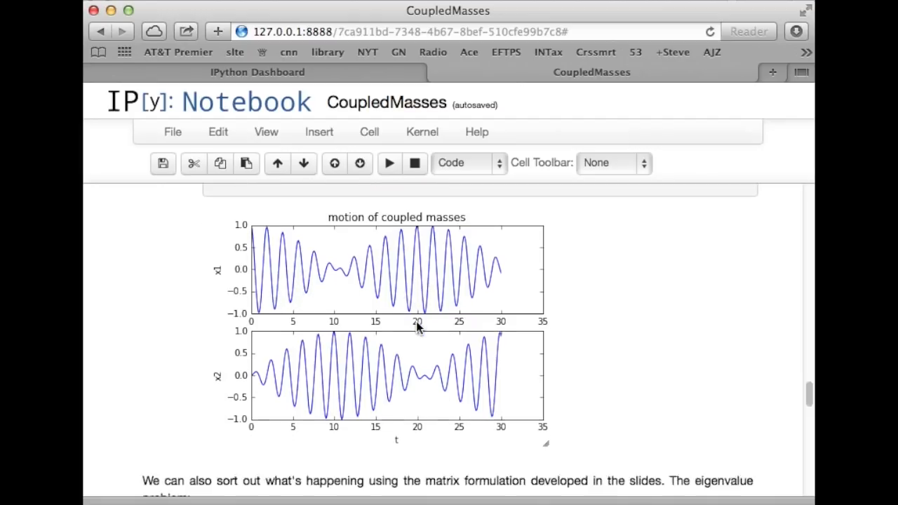
scroll(down, 3)
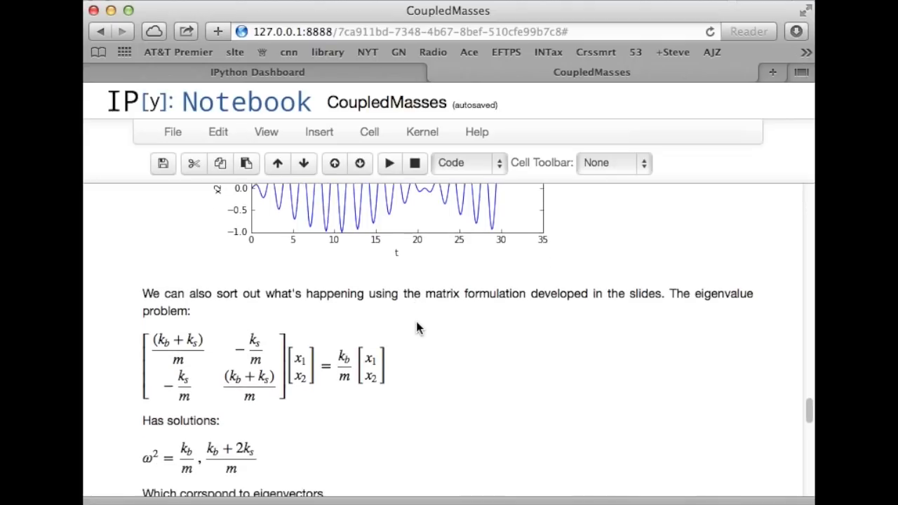
scroll(down, 3)
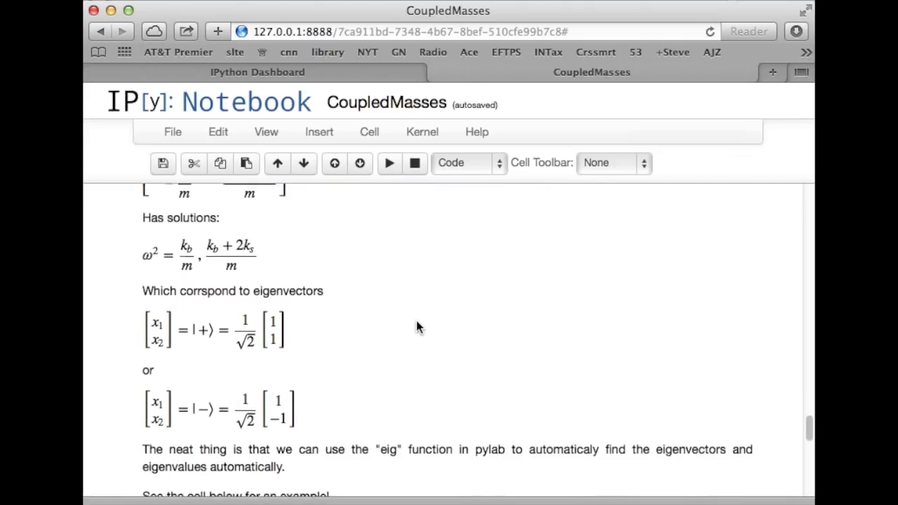
scroll(down, 3)
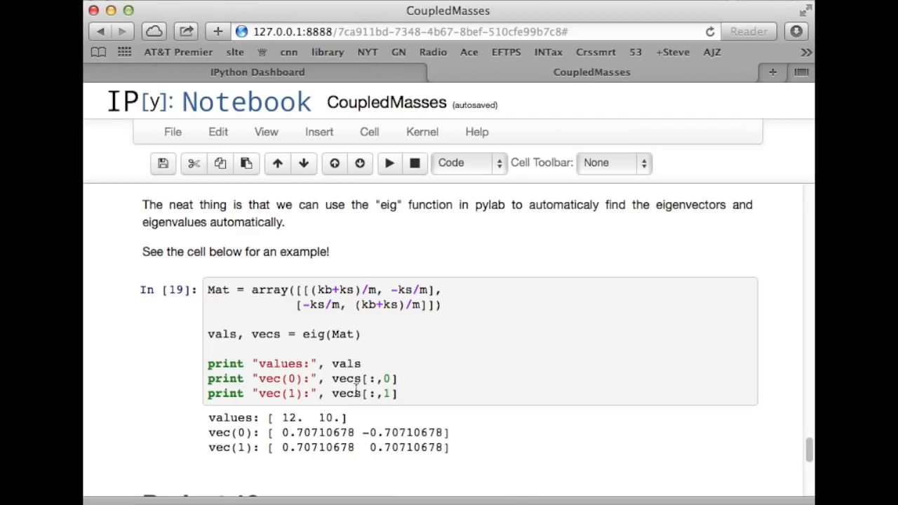
scroll(down, 3)
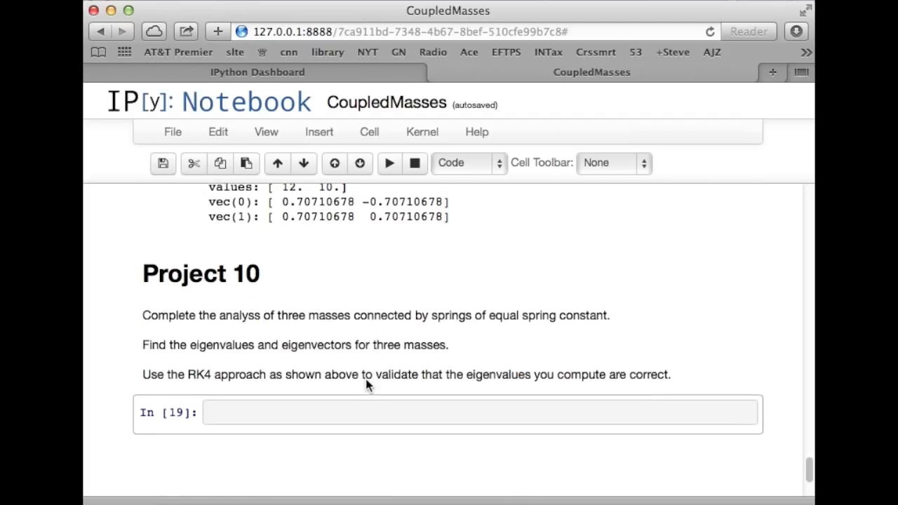